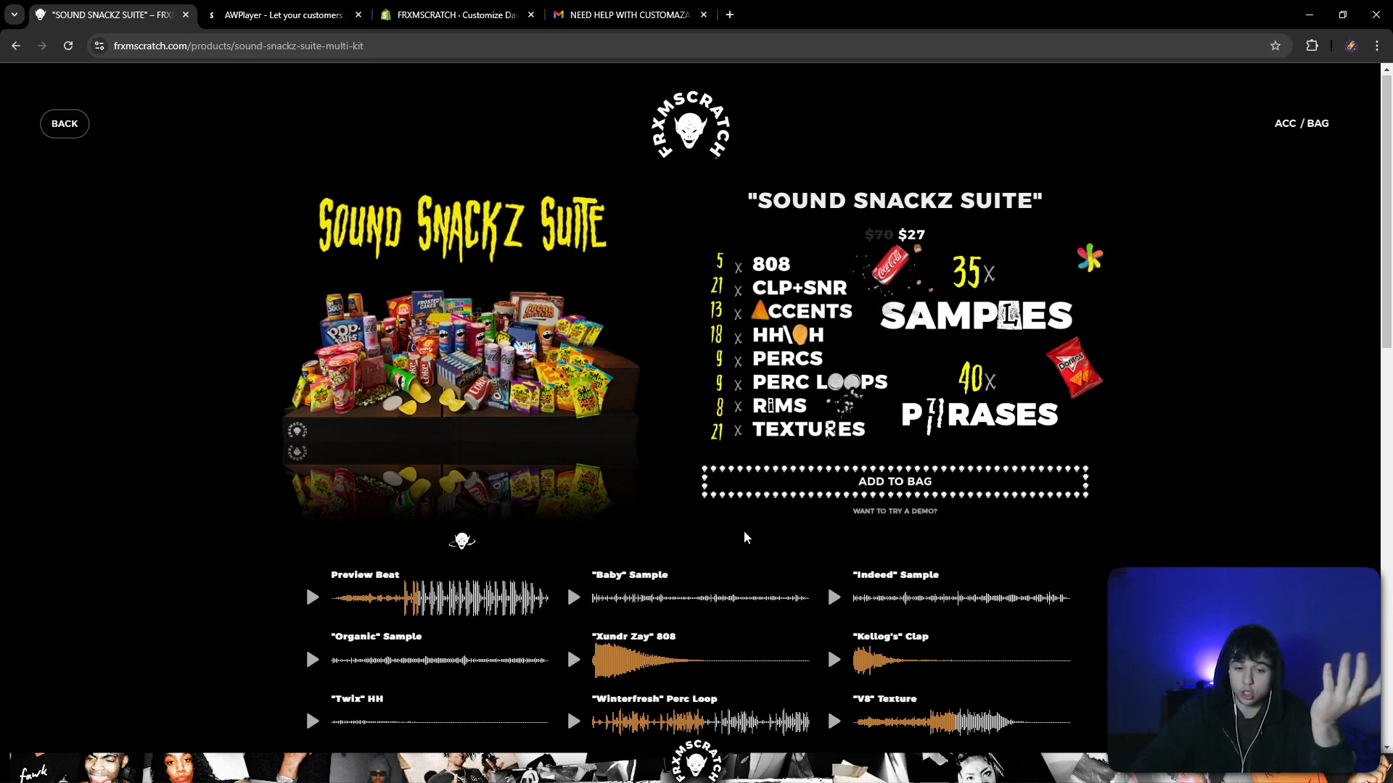
# - Review the AWPlayer App Store listing and its $9.99/month plan with free trial
pyautogui.click(279, 15)
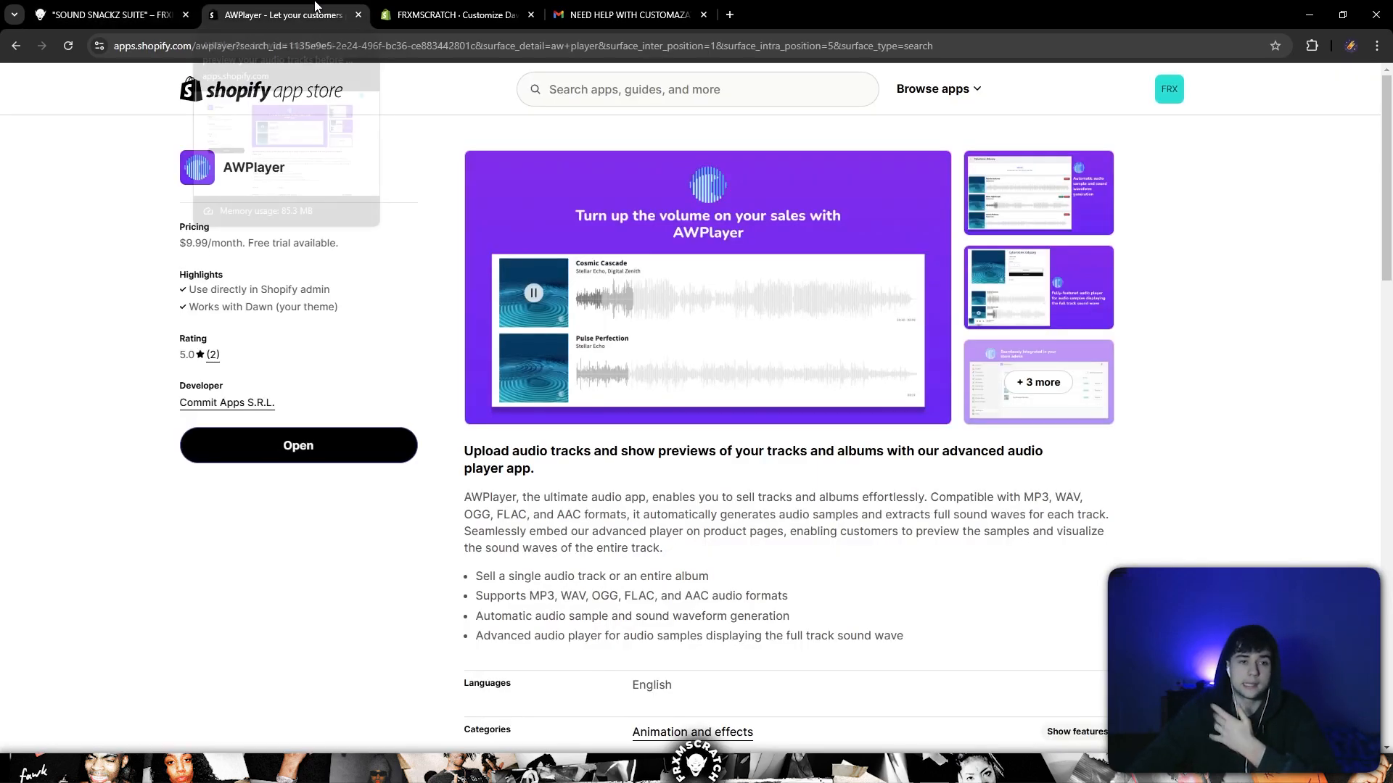
pyautogui.moveTo(266, 196)
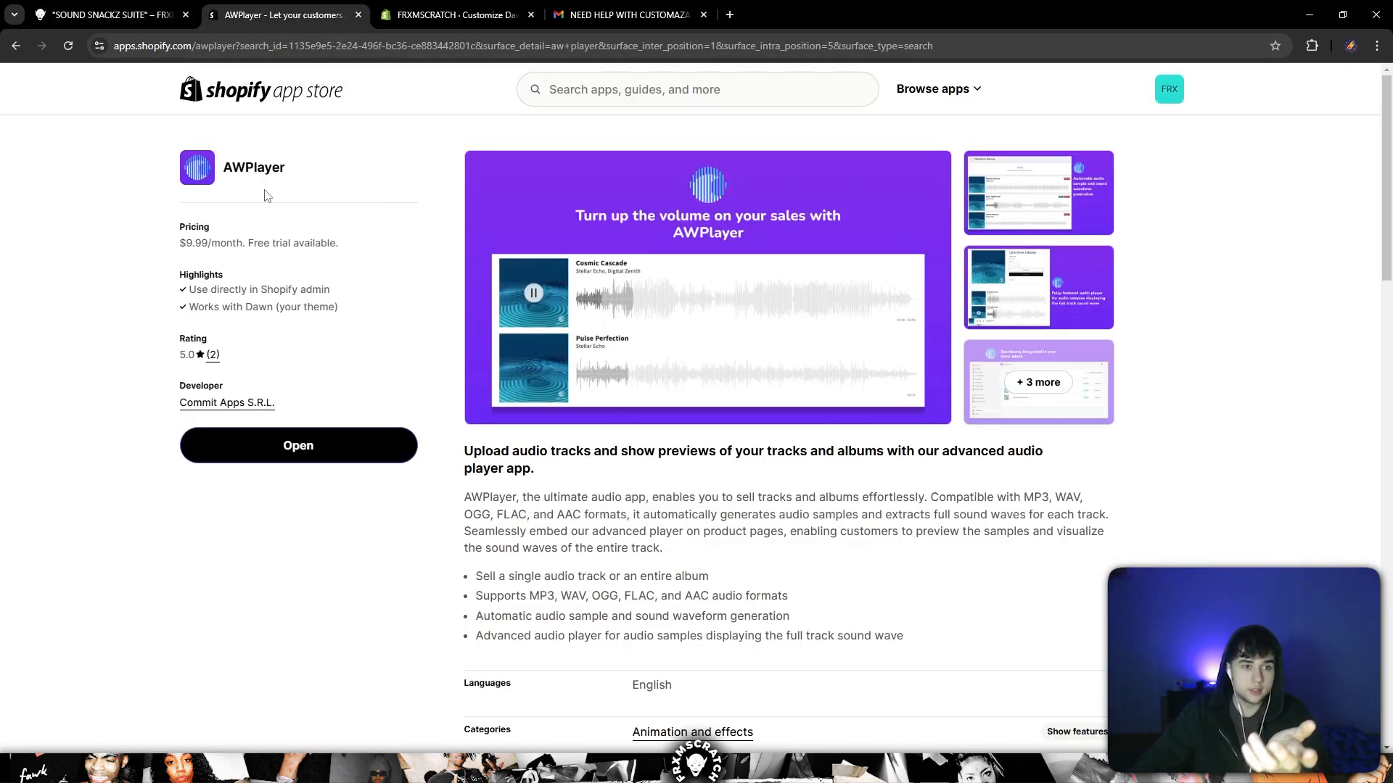
pyautogui.doubleClick(253, 168)
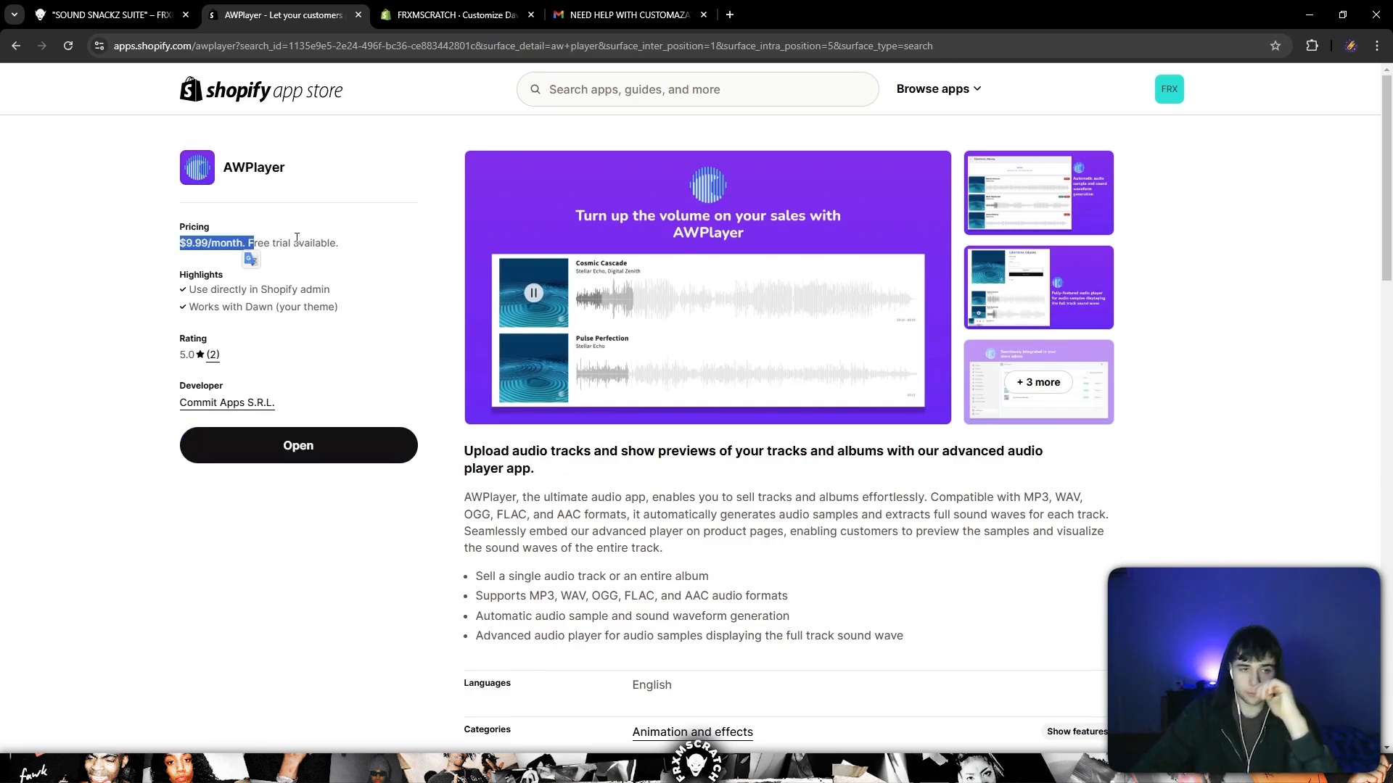
pyautogui.scroll(-3)
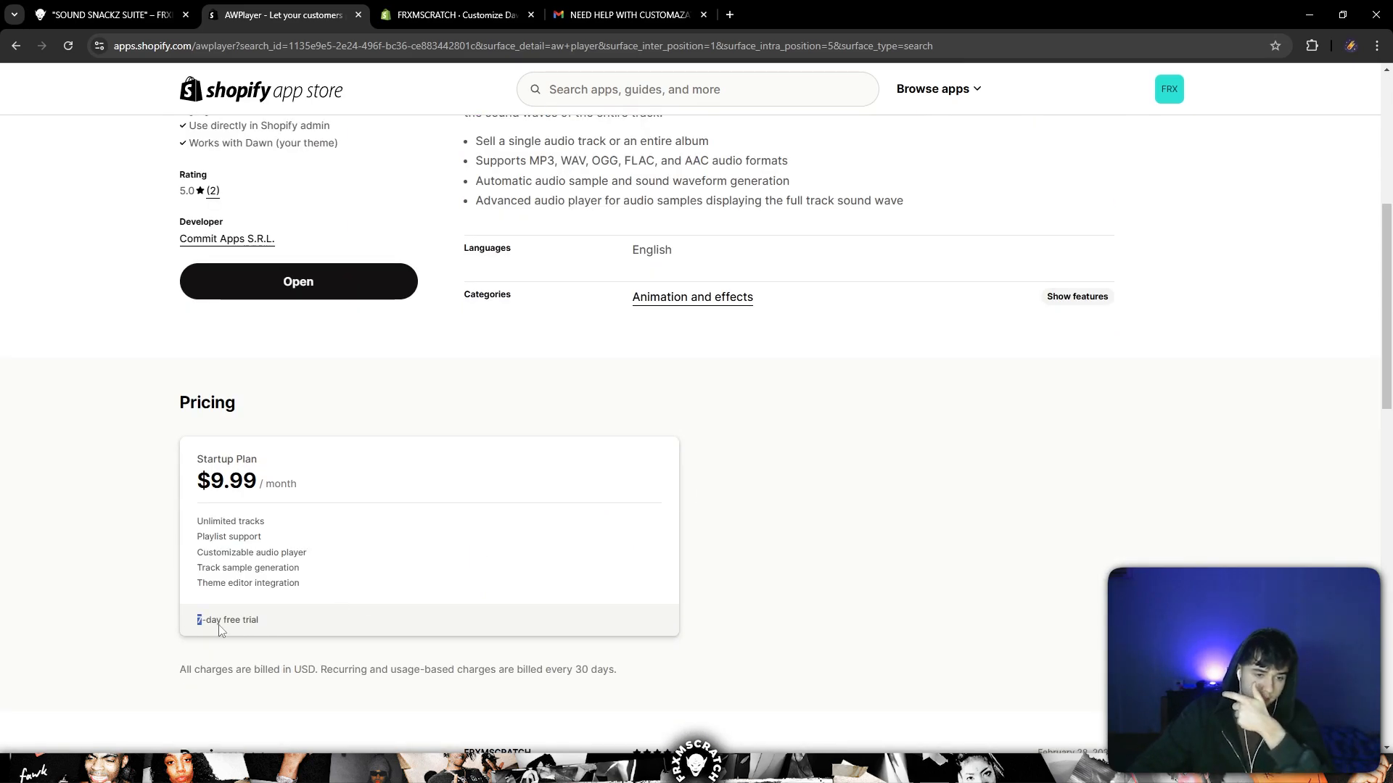
pyautogui.scroll(3)
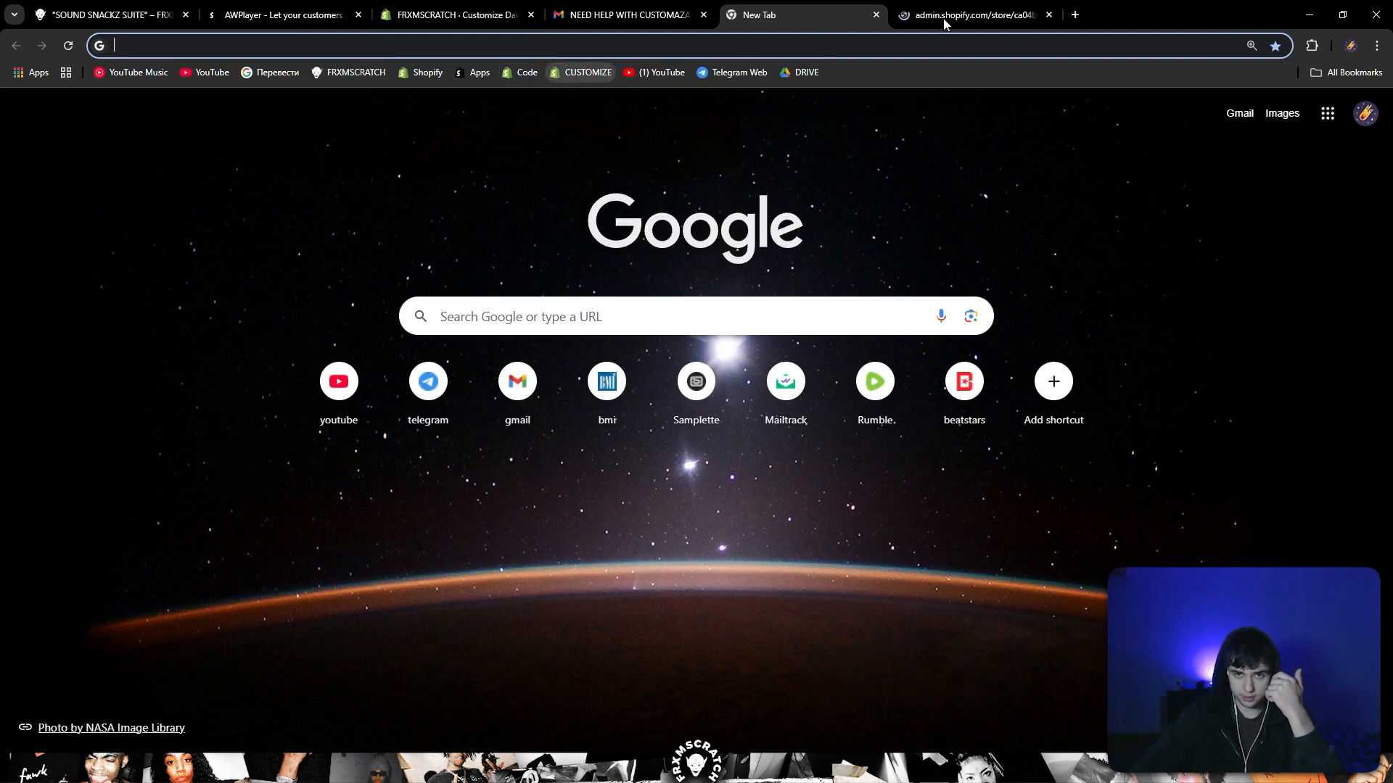
# - Scroll the aura template's section list, then view the live AURA drum kit product page
pyautogui.click(454, 14)
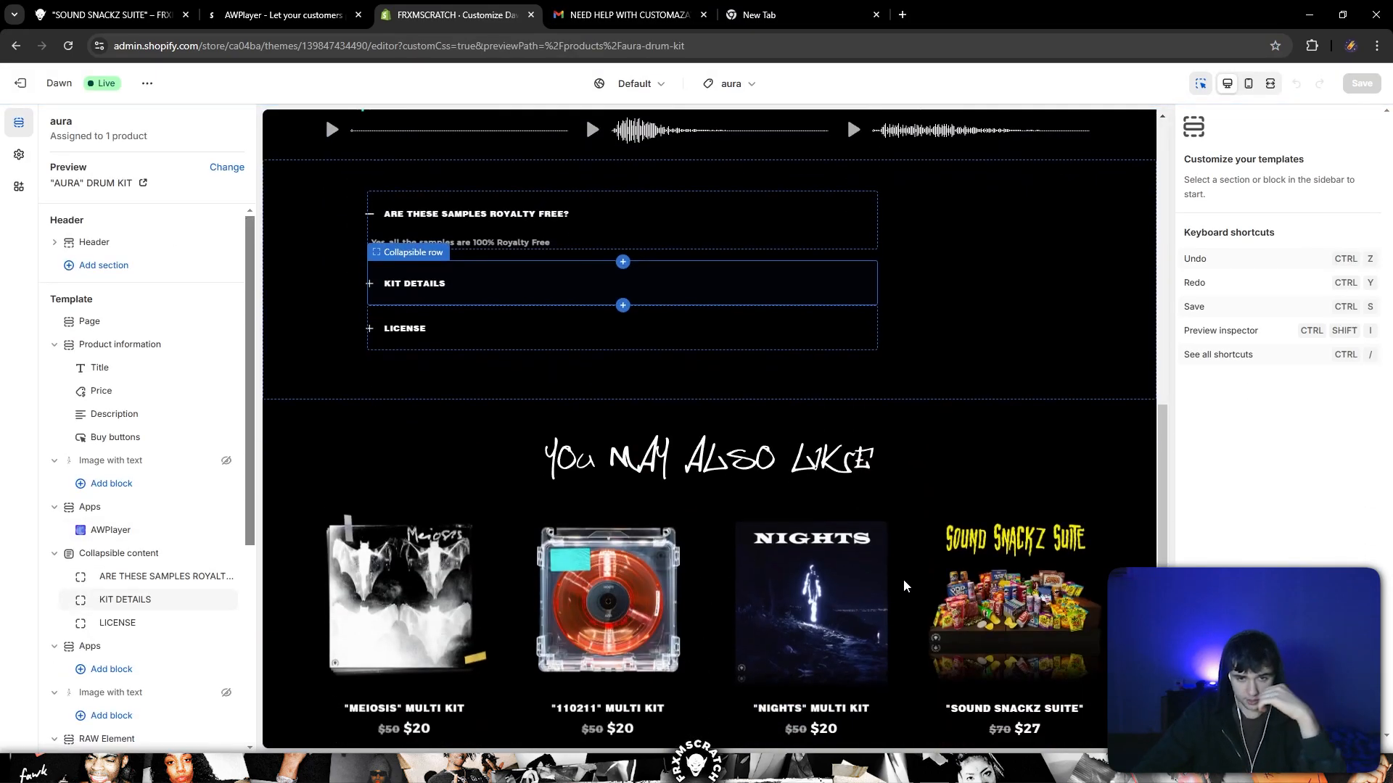
pyautogui.scroll(-3)
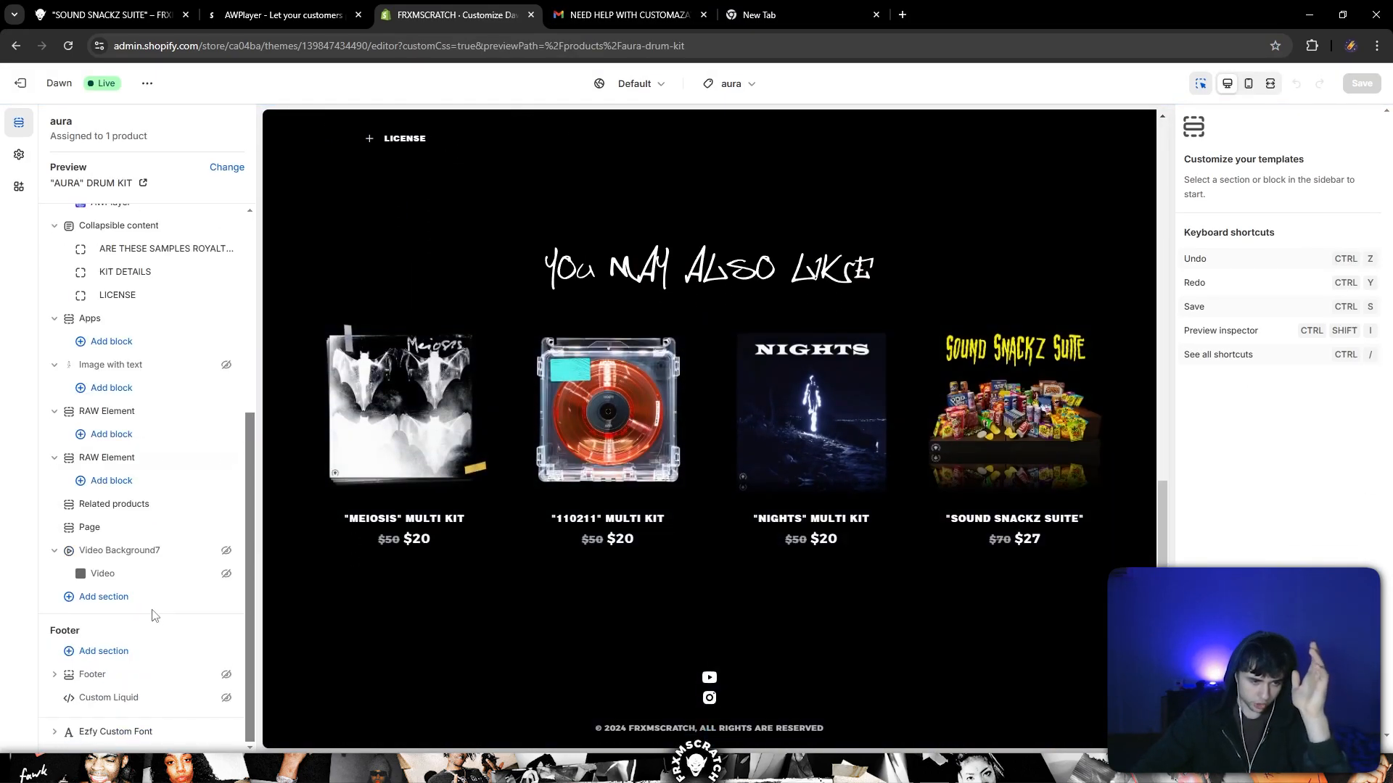
pyautogui.click(102, 596)
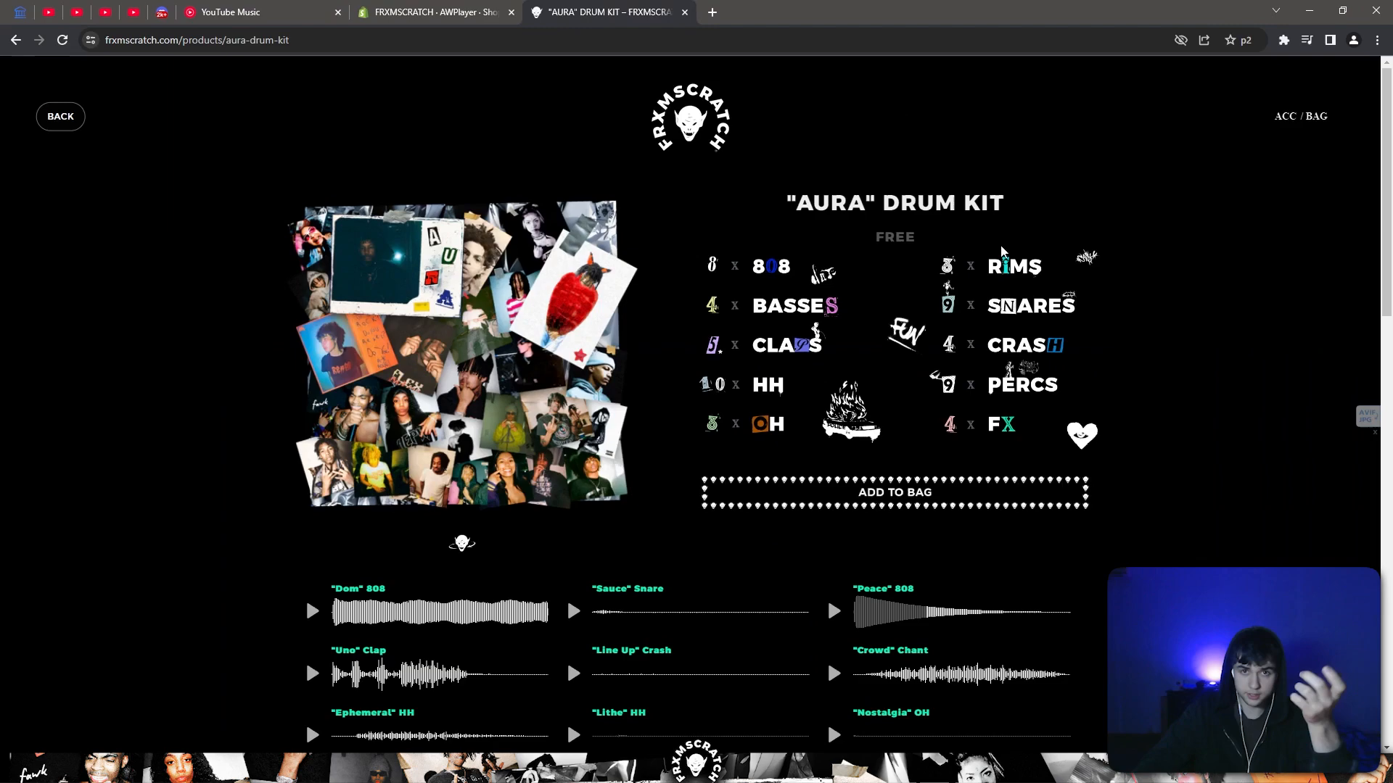
# - Review the AURA drum kit's uploaded tracks, including Dom, in AWPlayer Products
pyautogui.click(441, 12)
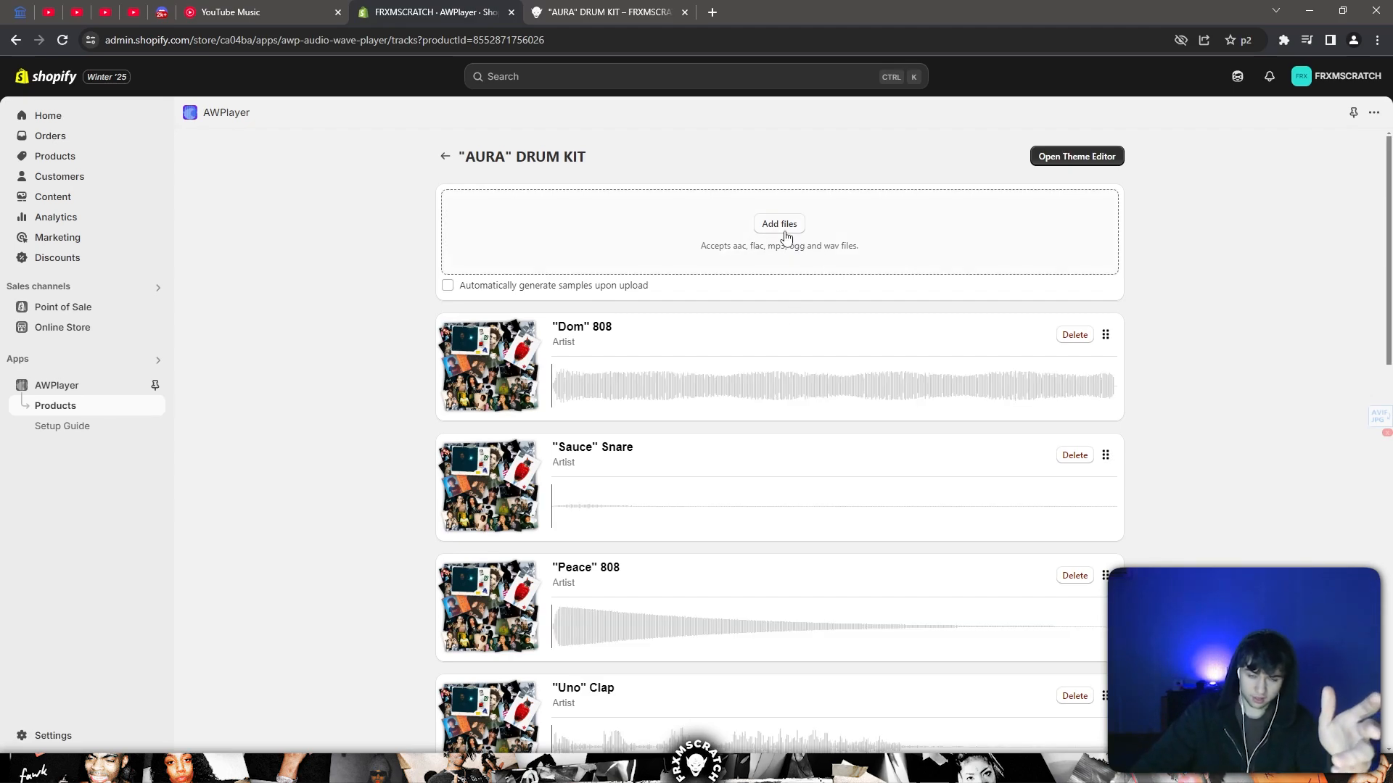
pyautogui.moveTo(489, 386)
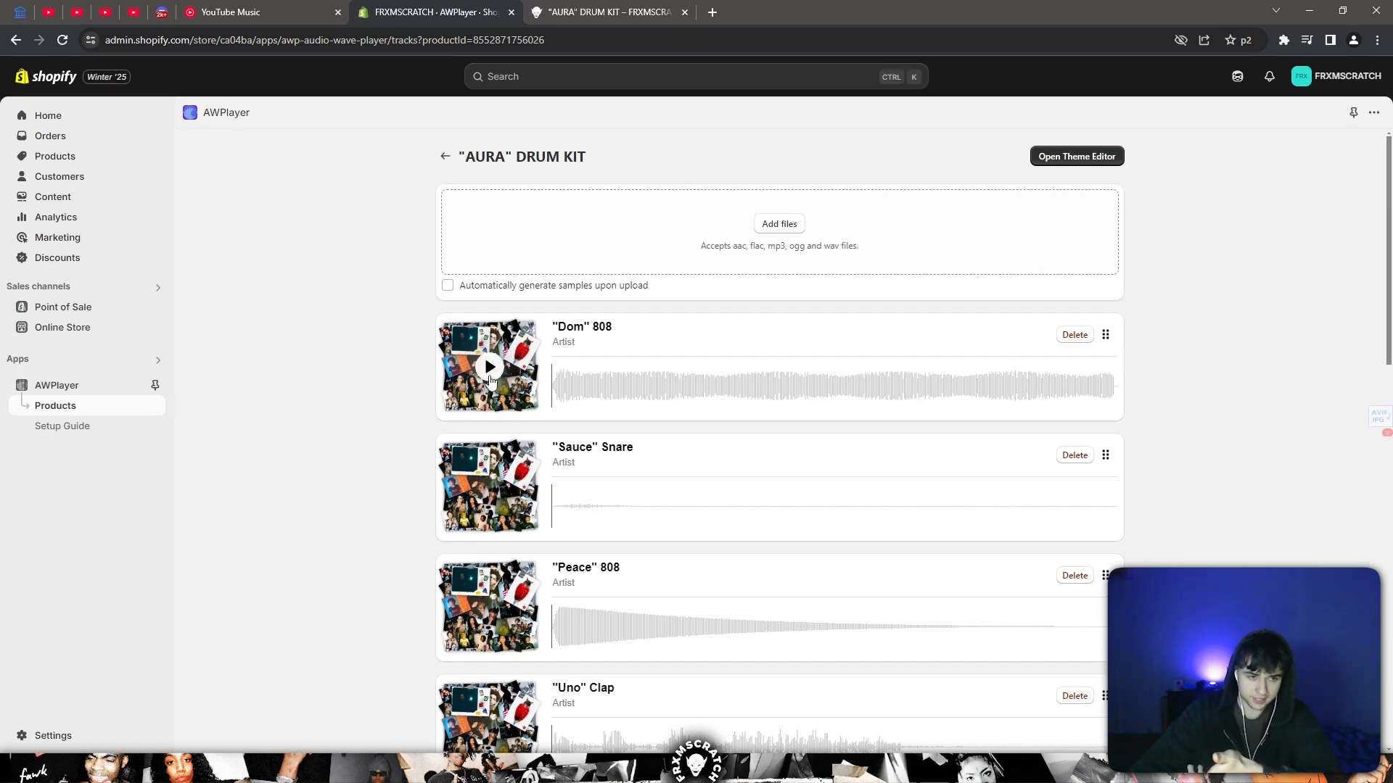
pyautogui.doubleClick(577, 326)
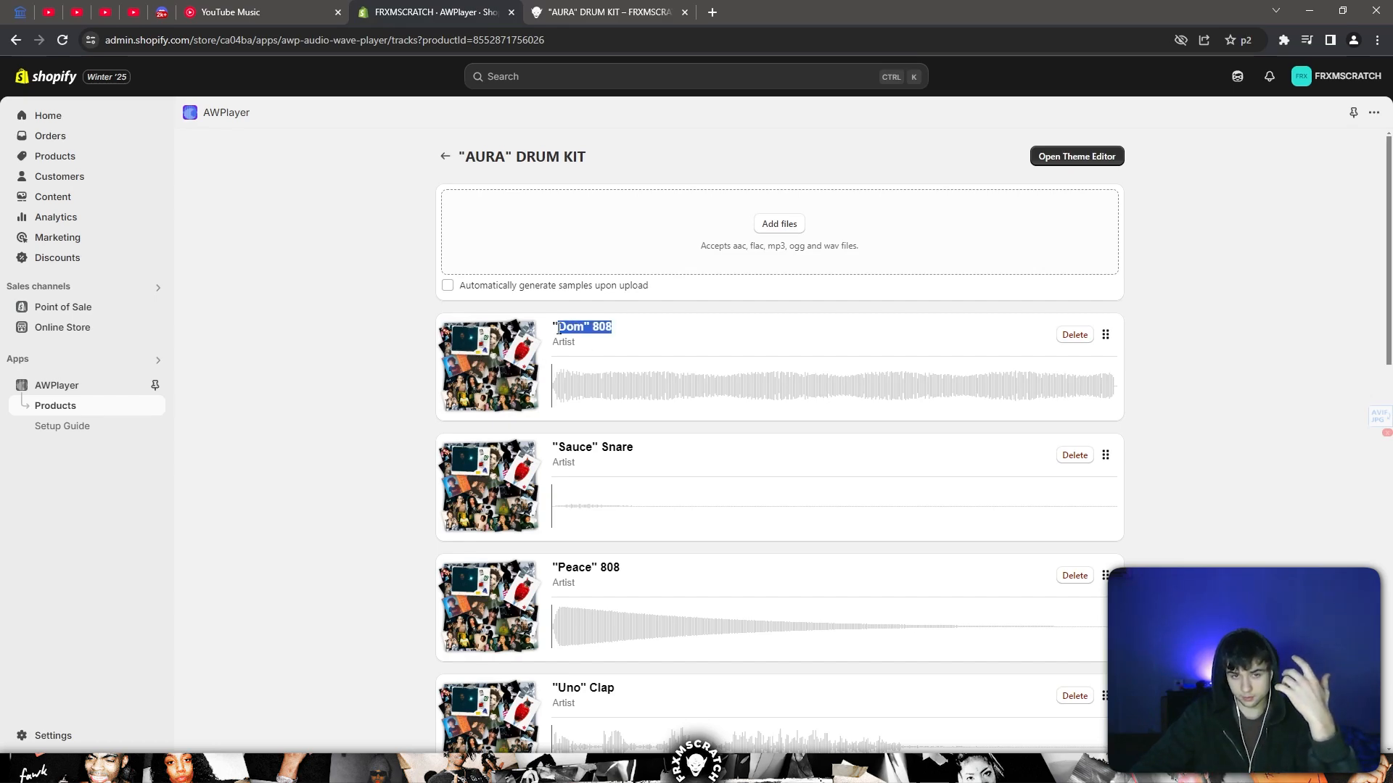
pyautogui.scroll(-3)
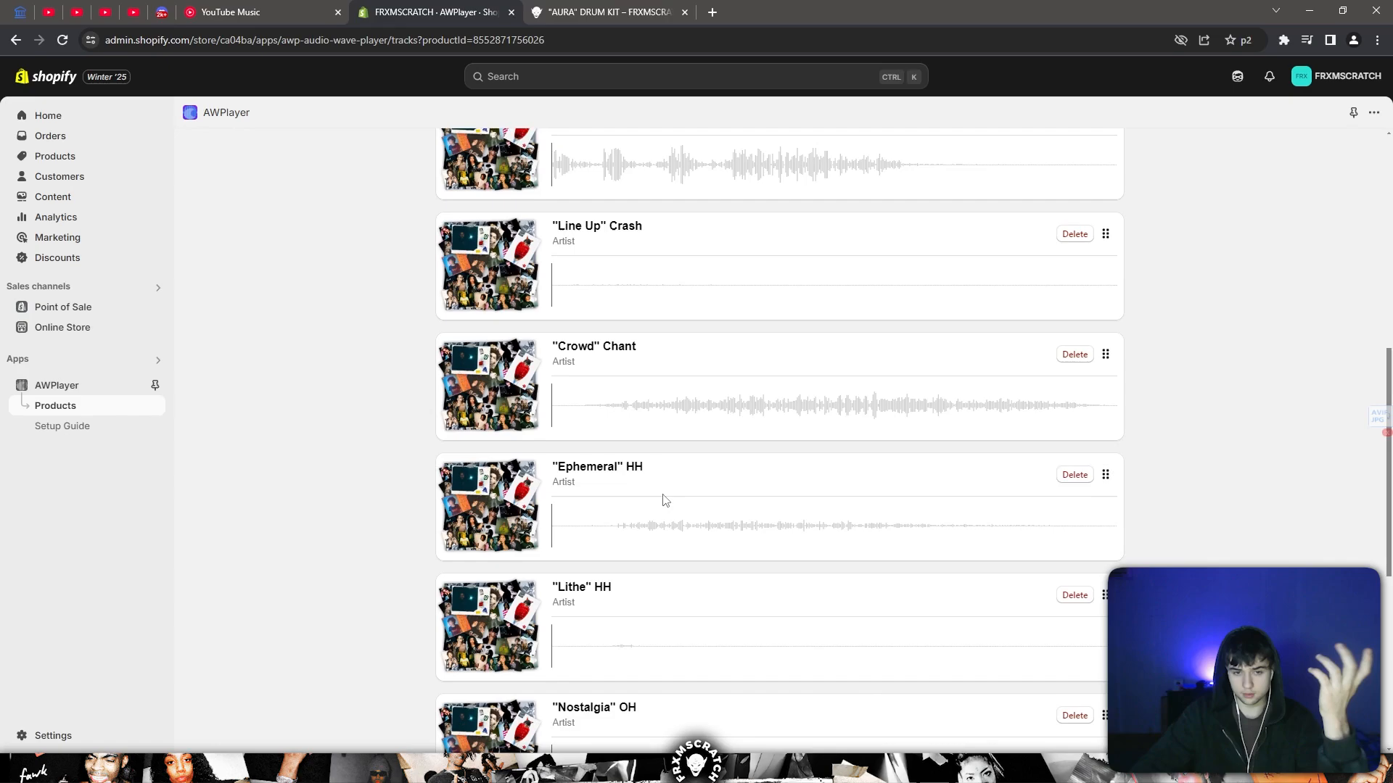
pyautogui.scroll(-3)
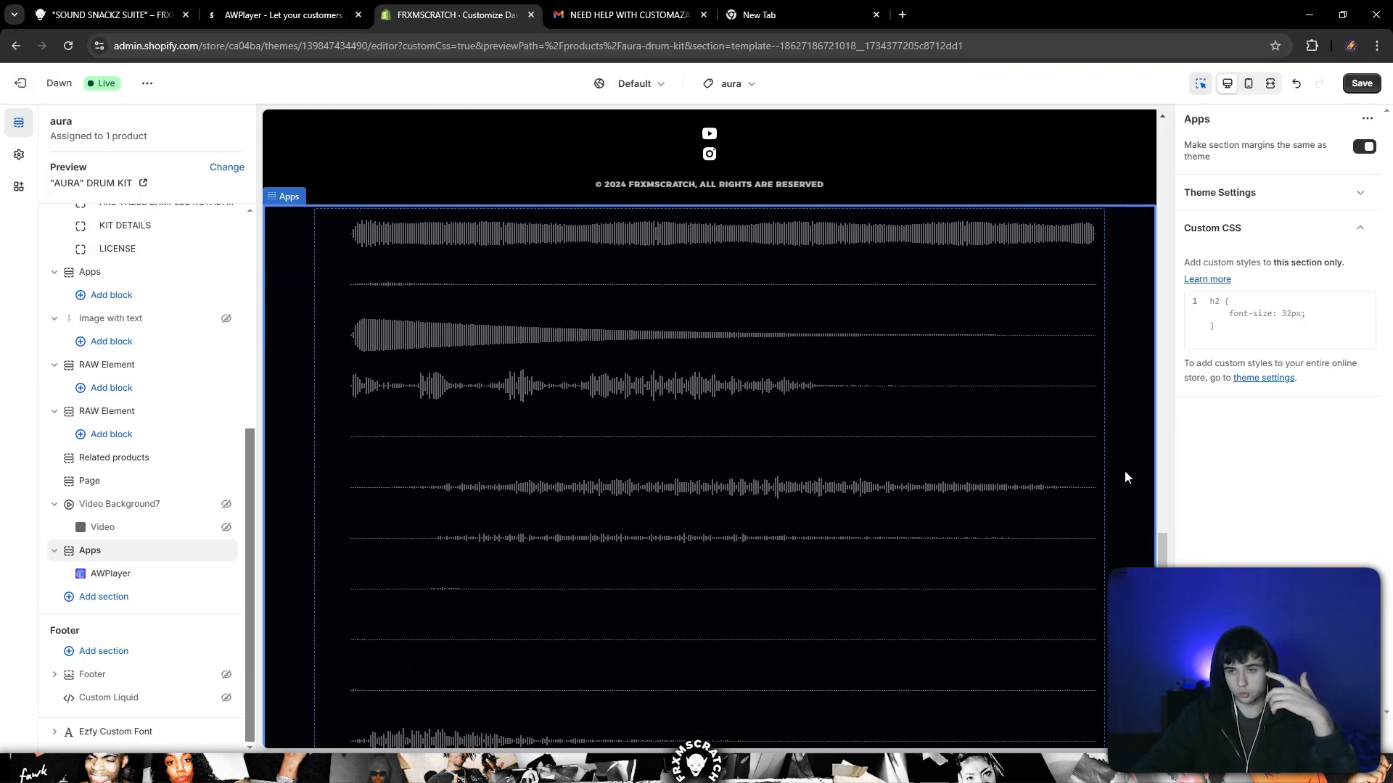
# - Set the AWPlayer block to Compact size with #FFFFFF track titles and artists
pyautogui.click(111, 573)
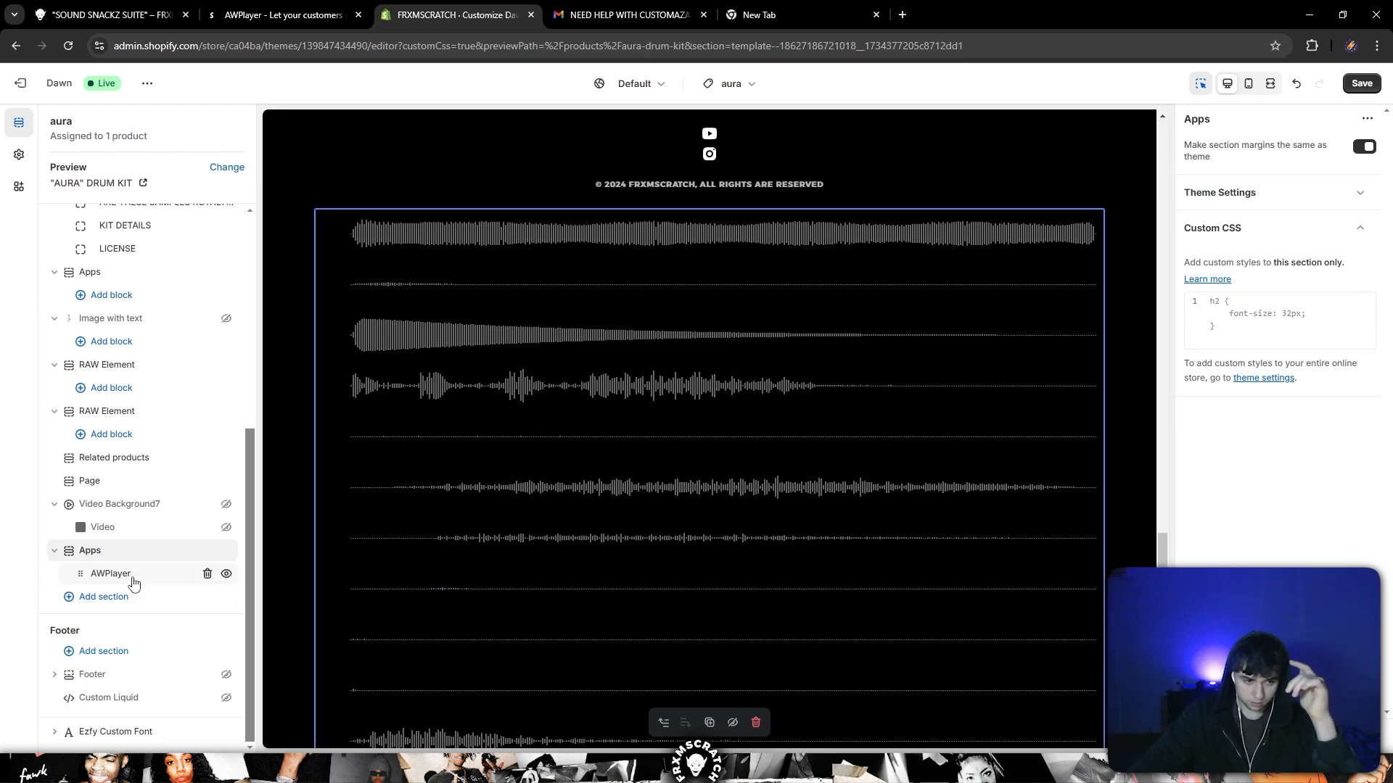
pyautogui.click(110, 574)
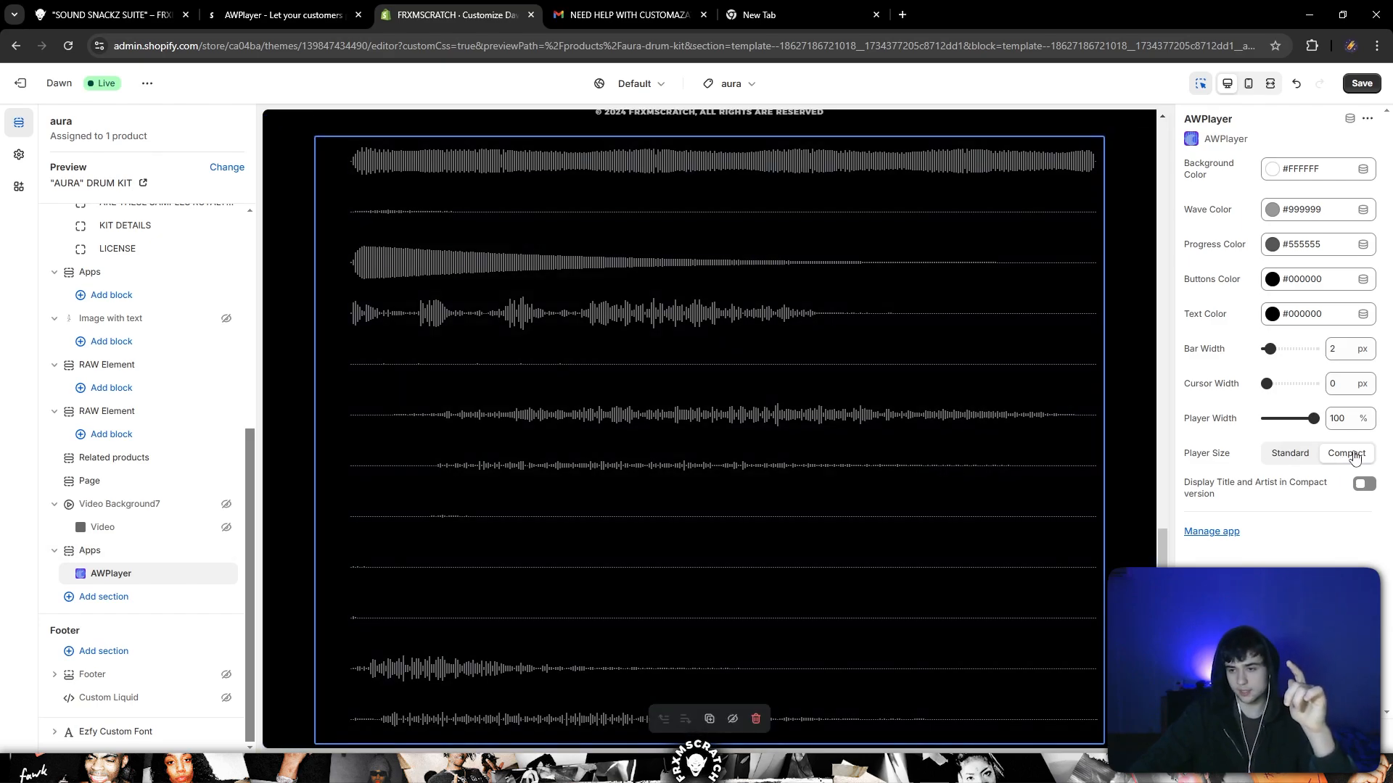
pyautogui.click(1365, 484)
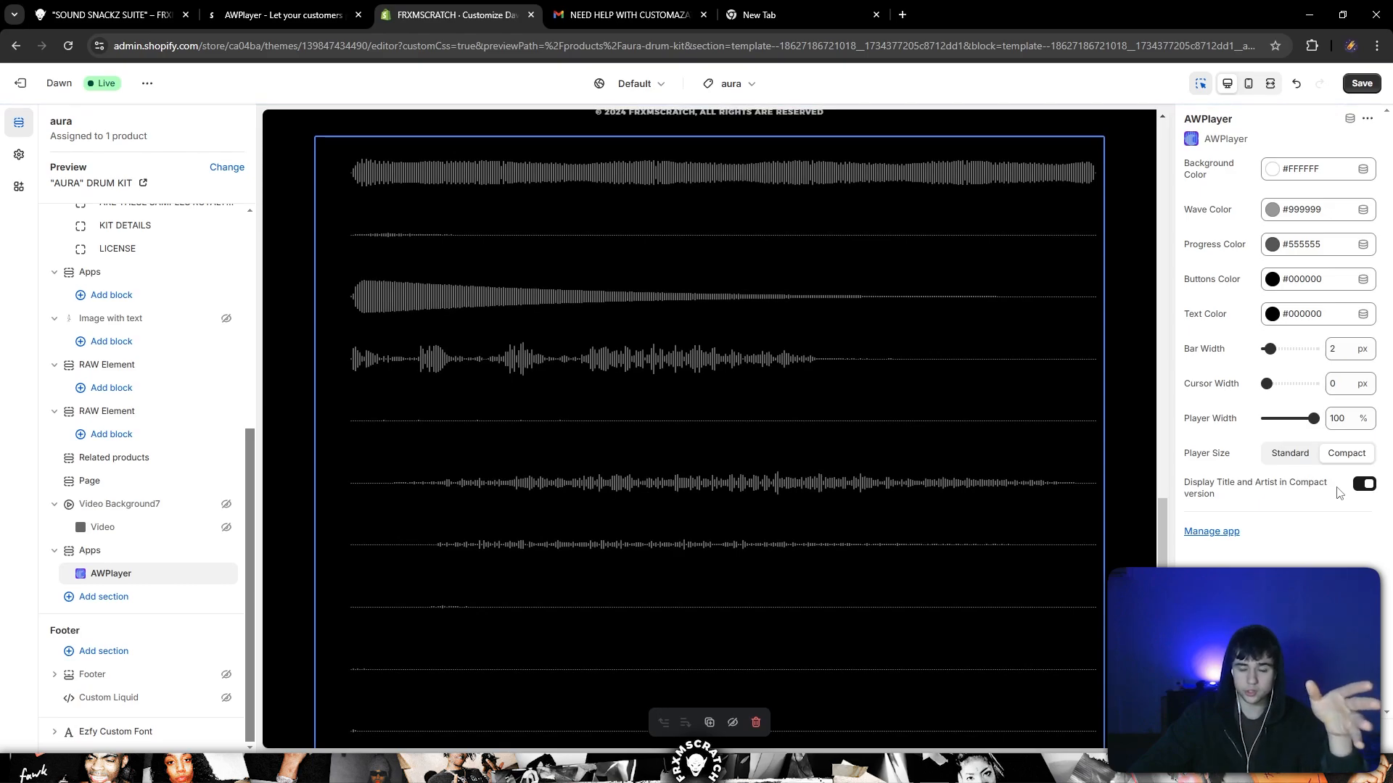
pyautogui.click(1270, 315)
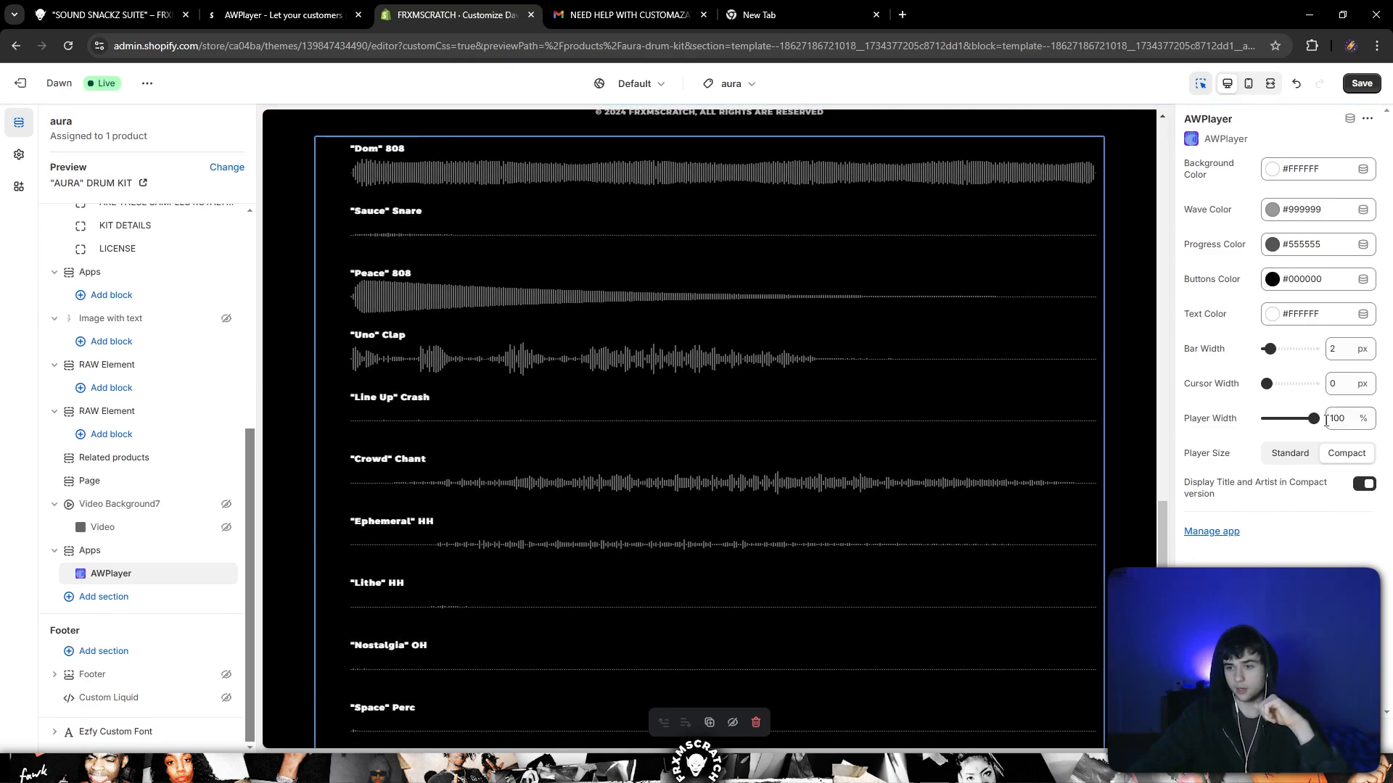
# - Narrow the AWPlayer player width to 33% with 1px bars for three columns
pyautogui.moveTo(1315, 419); pyautogui.dragTo(1286, 419)
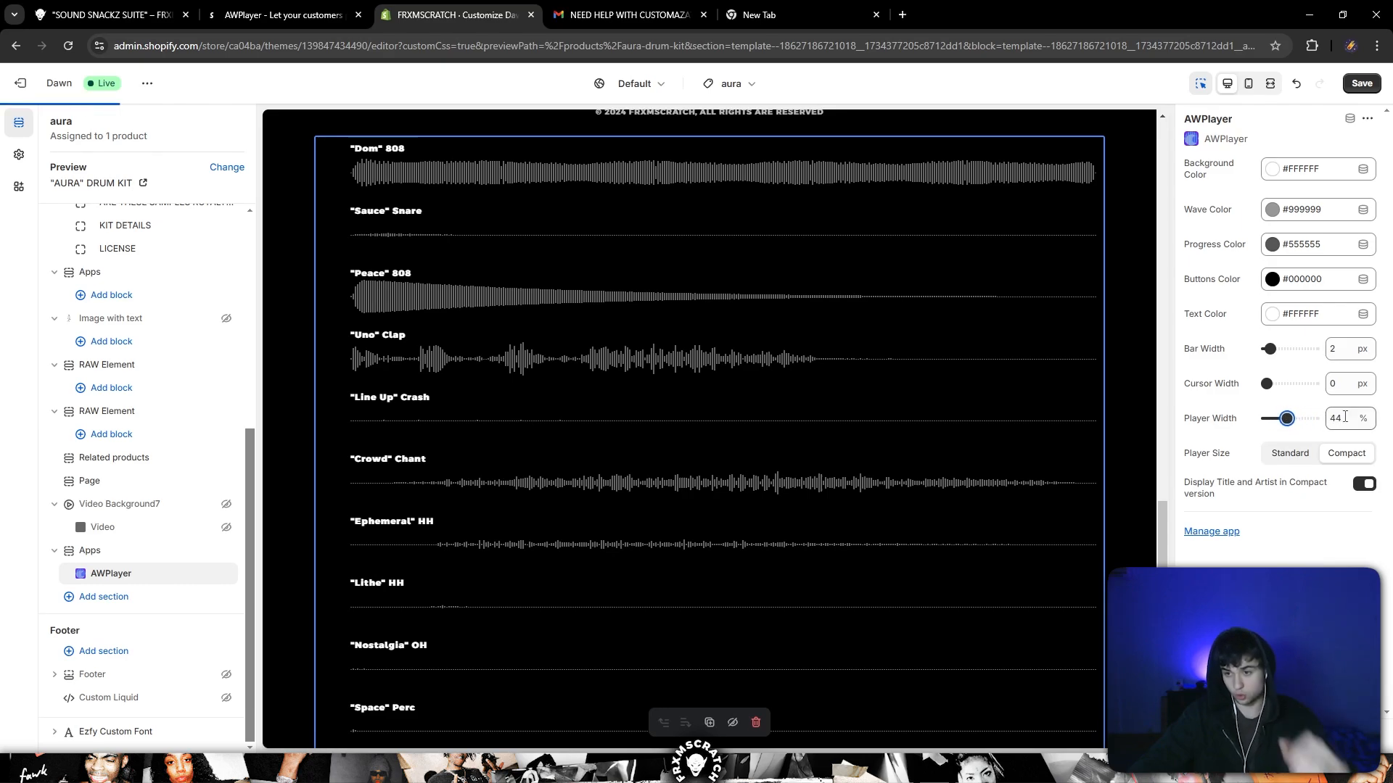
pyautogui.moveTo(1285, 418); pyautogui.dragTo(1278, 418)
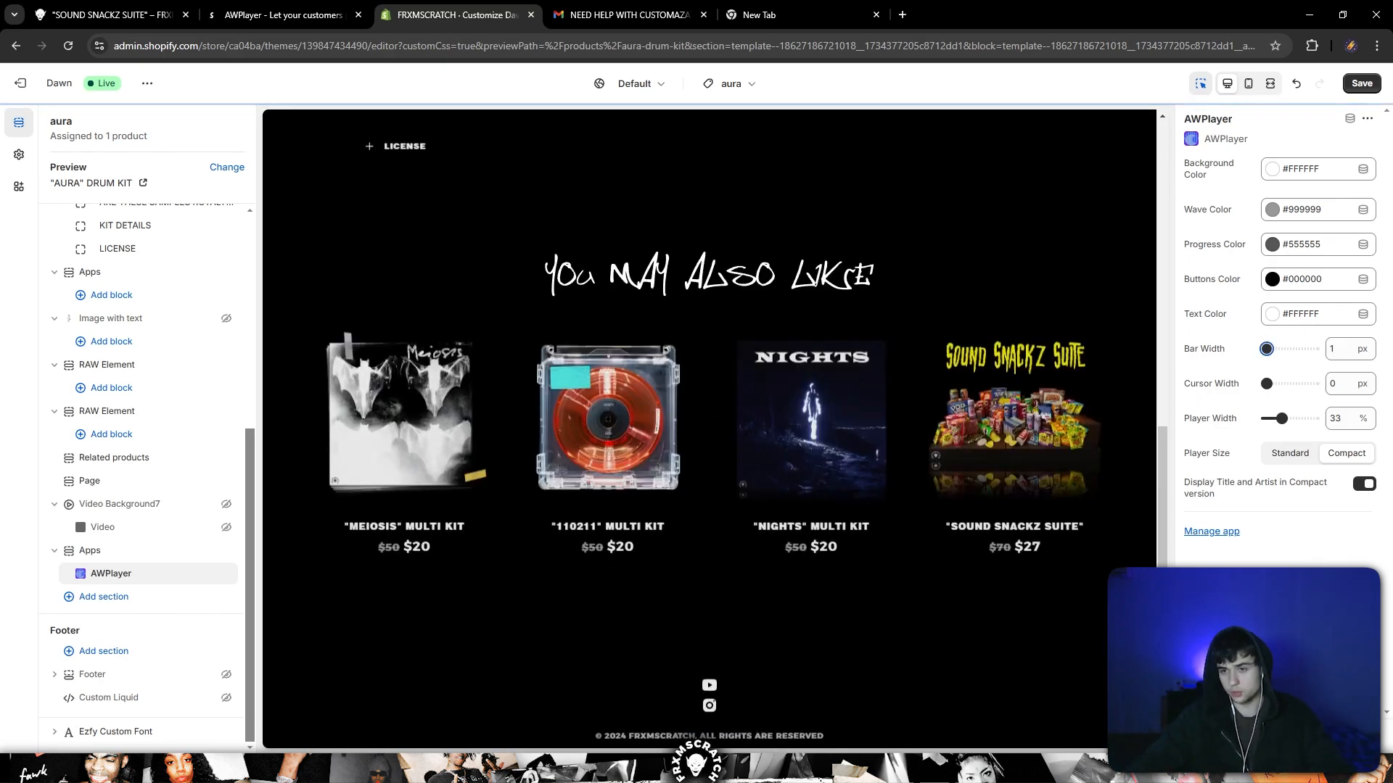
pyautogui.scroll(-3)
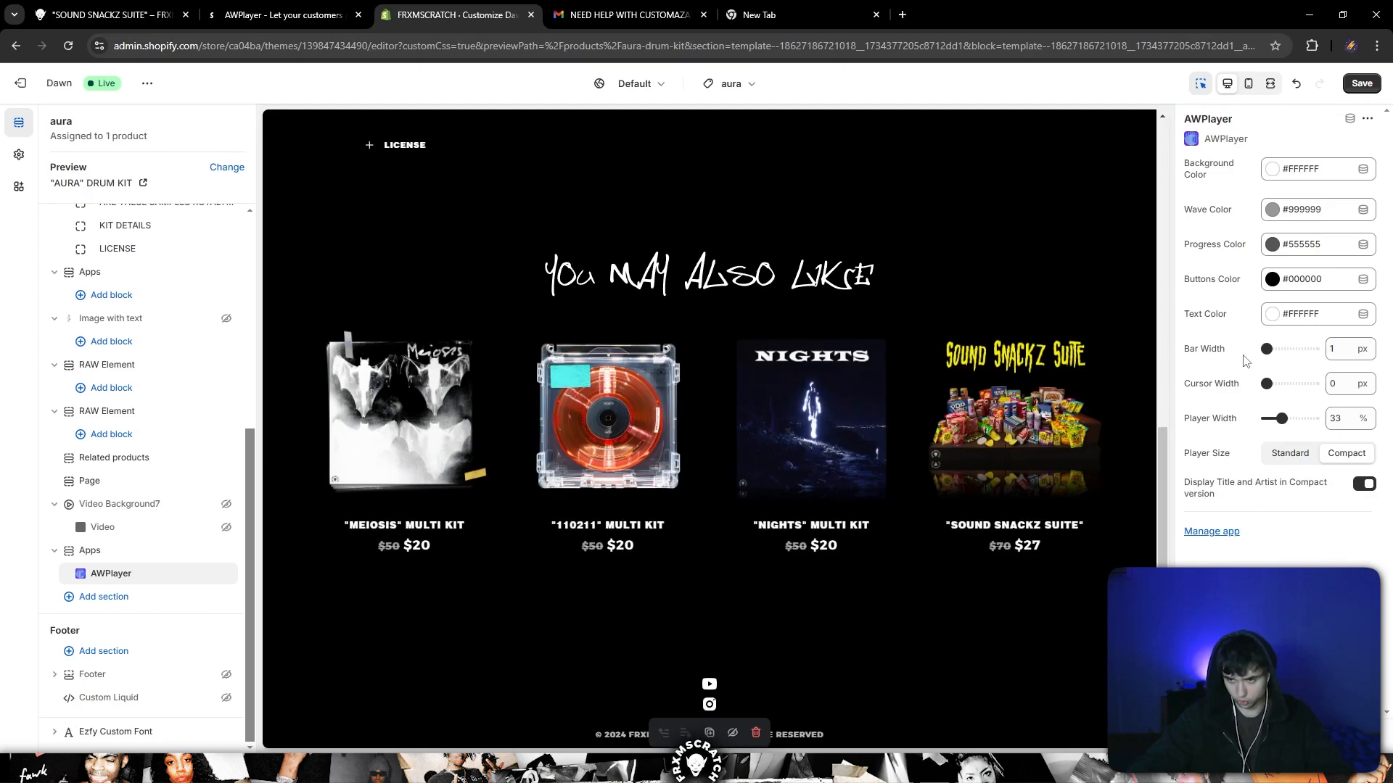
pyautogui.scroll(-3)
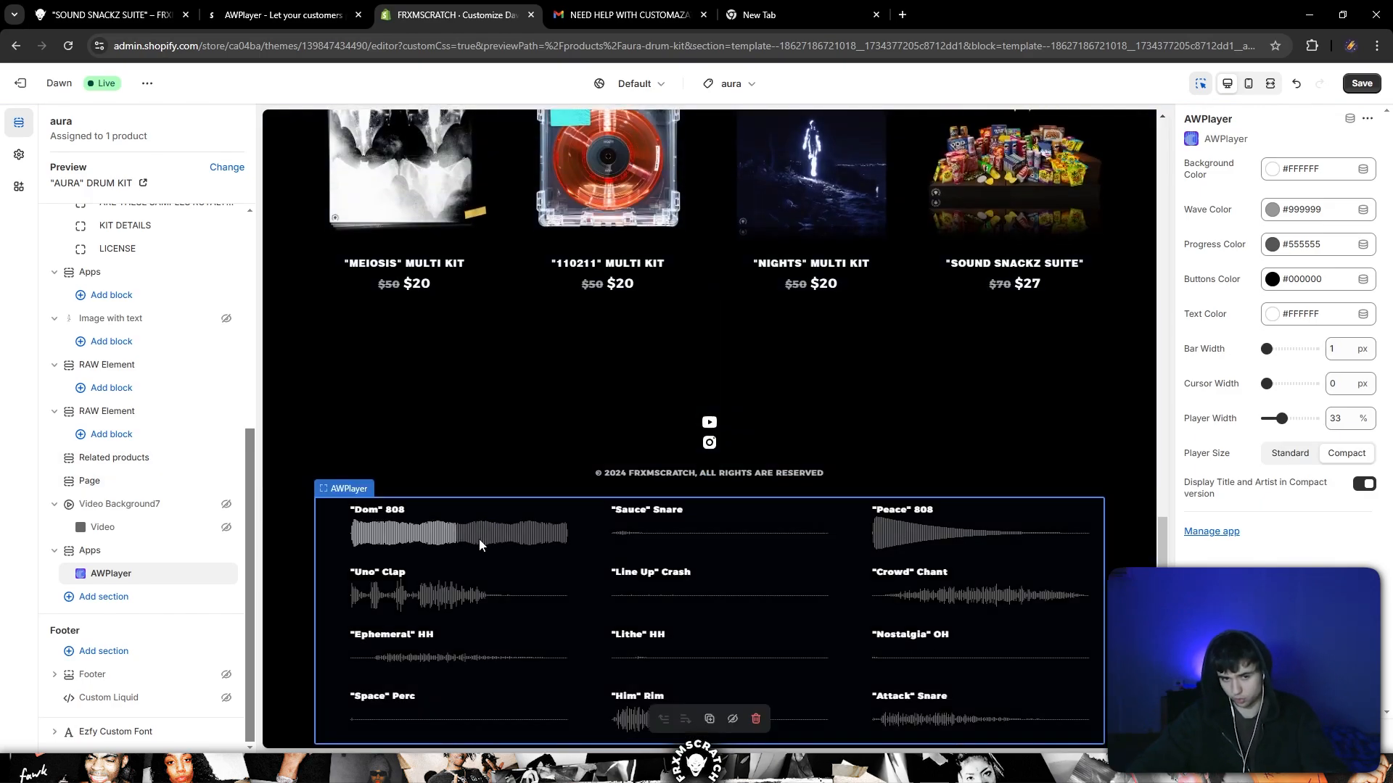
pyautogui.moveTo(452, 592)
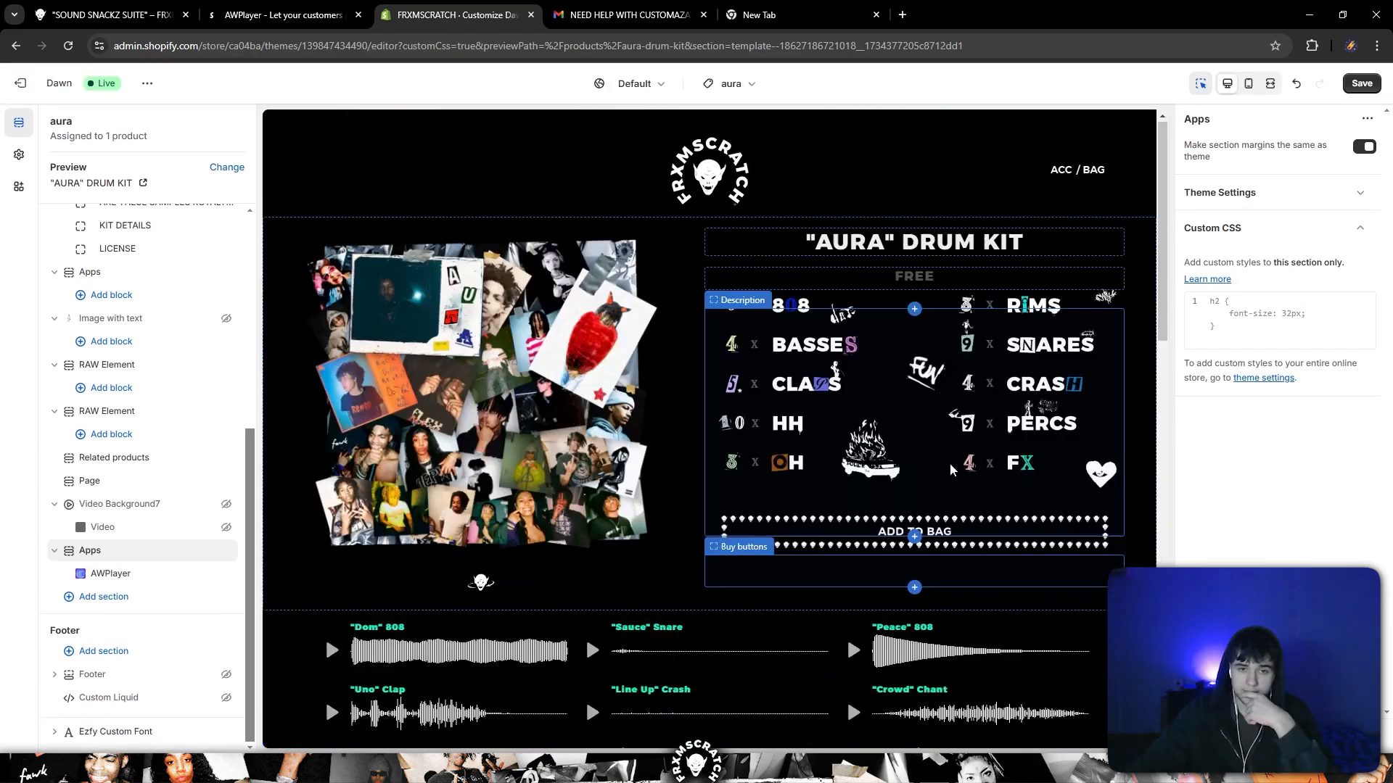
# - Scroll to the player and view the live Sound Snackz Suite waveform grid
pyautogui.scroll(-3)
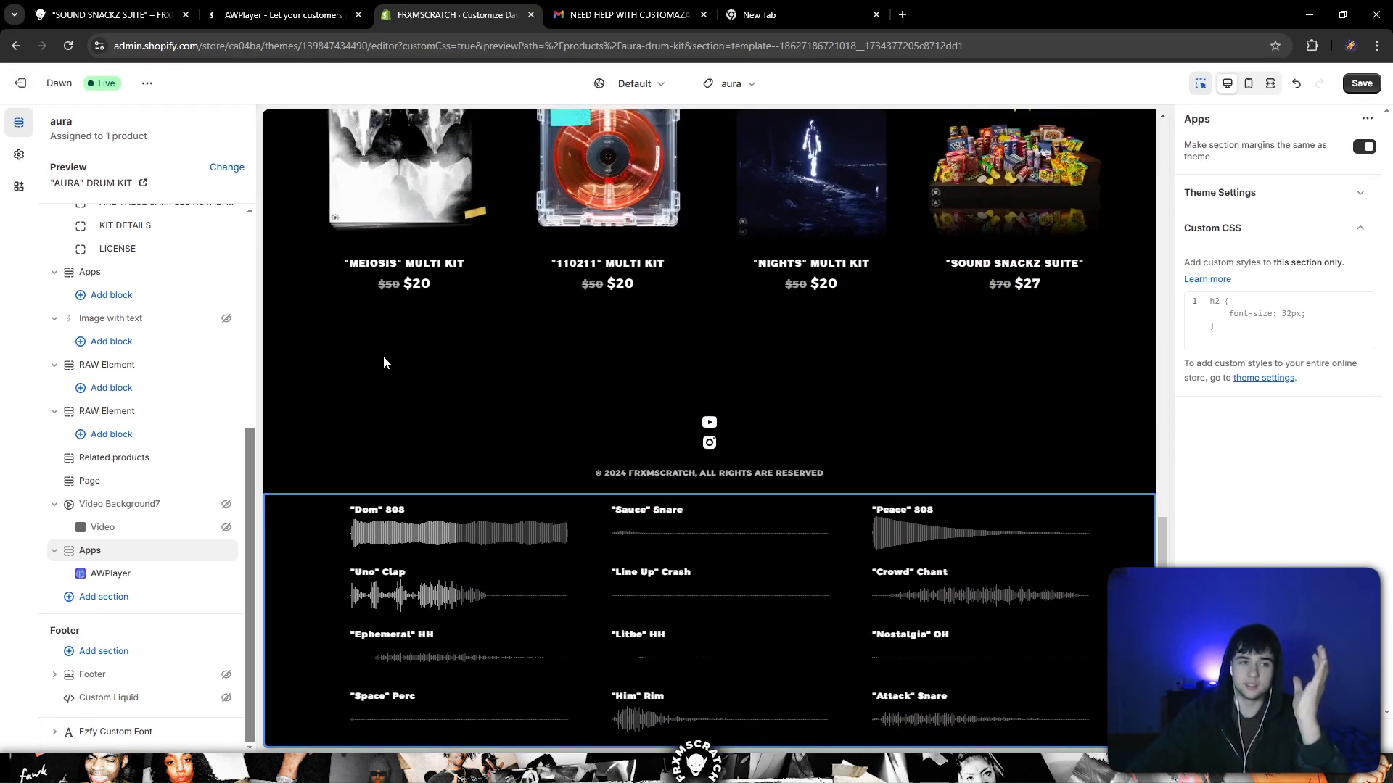
pyautogui.click(109, 15)
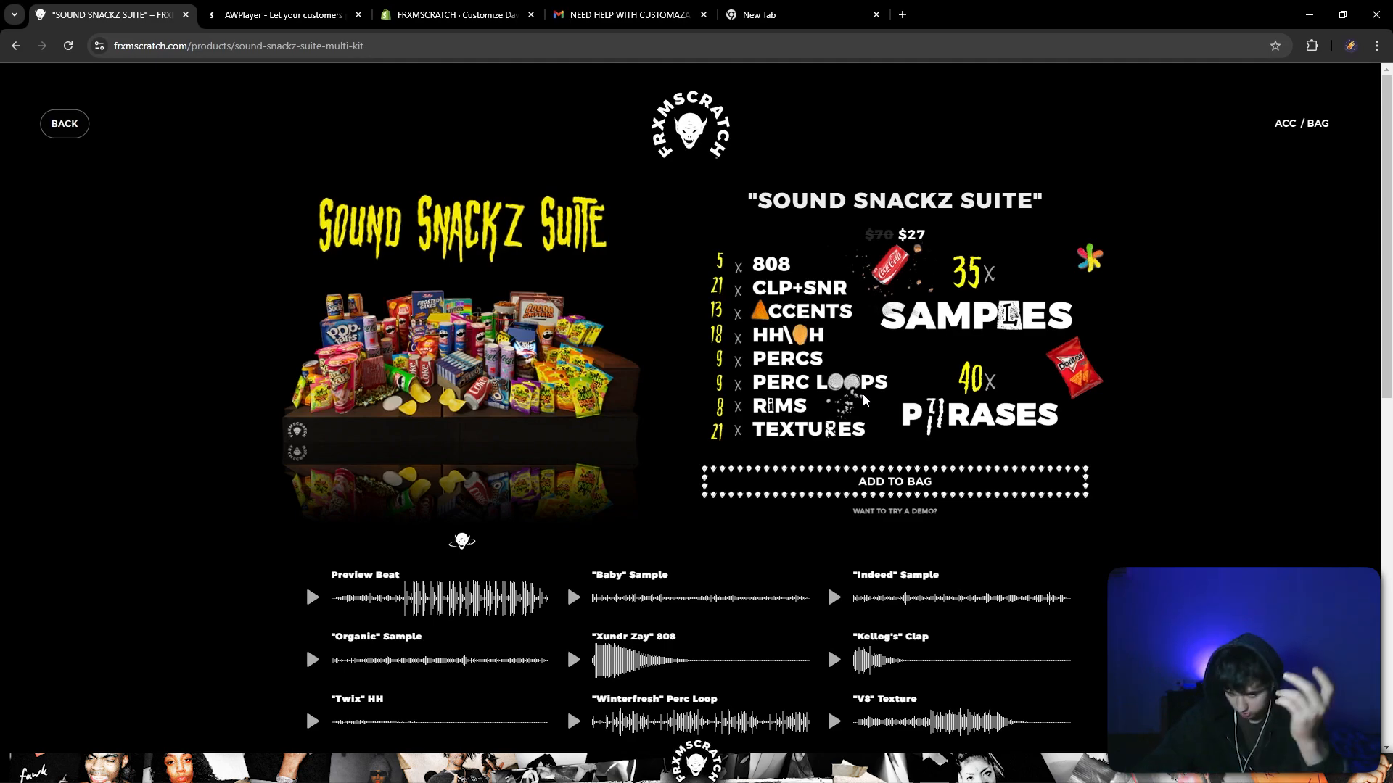
# - Change the AWPlayer Buttons Color from #000000 to #FFFFFF, then view the Full Collection page
pyautogui.scroll(-3)
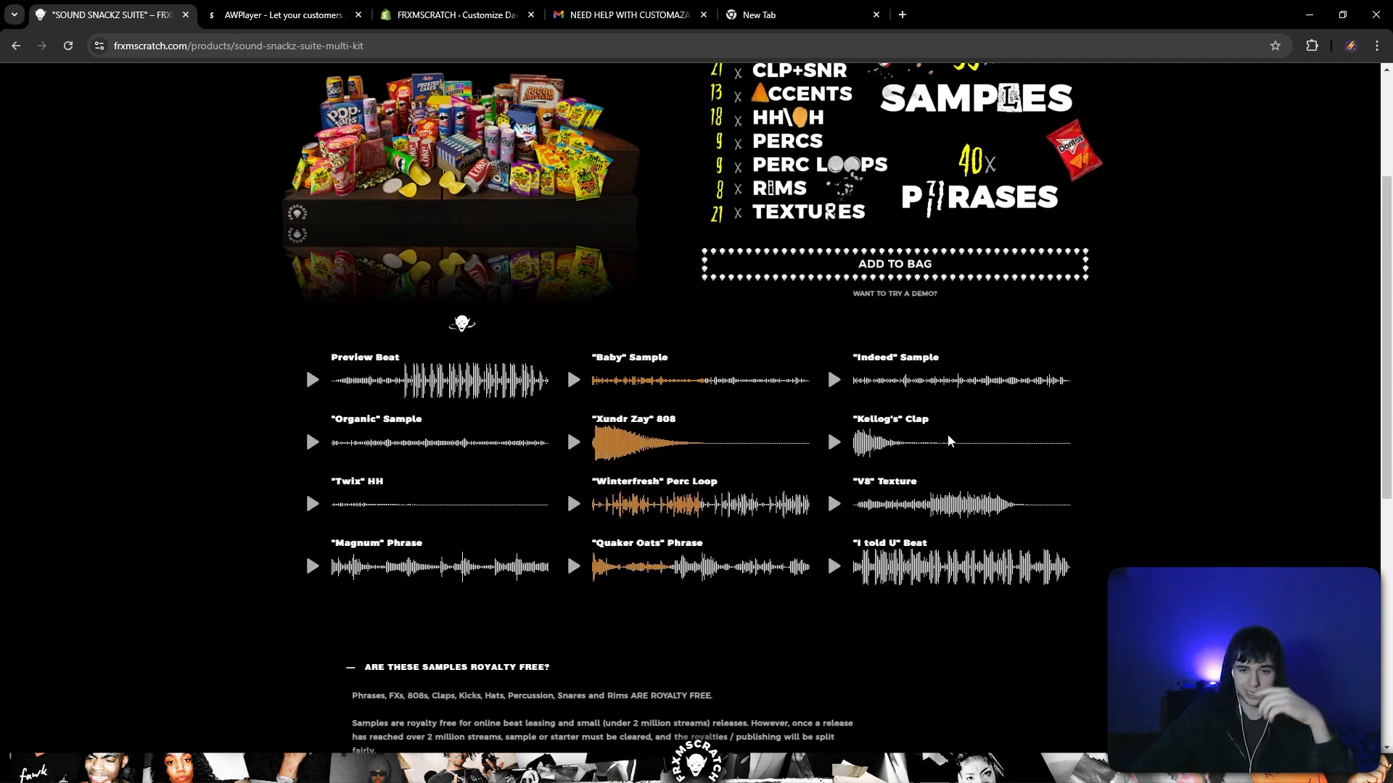
pyautogui.scroll(-3)
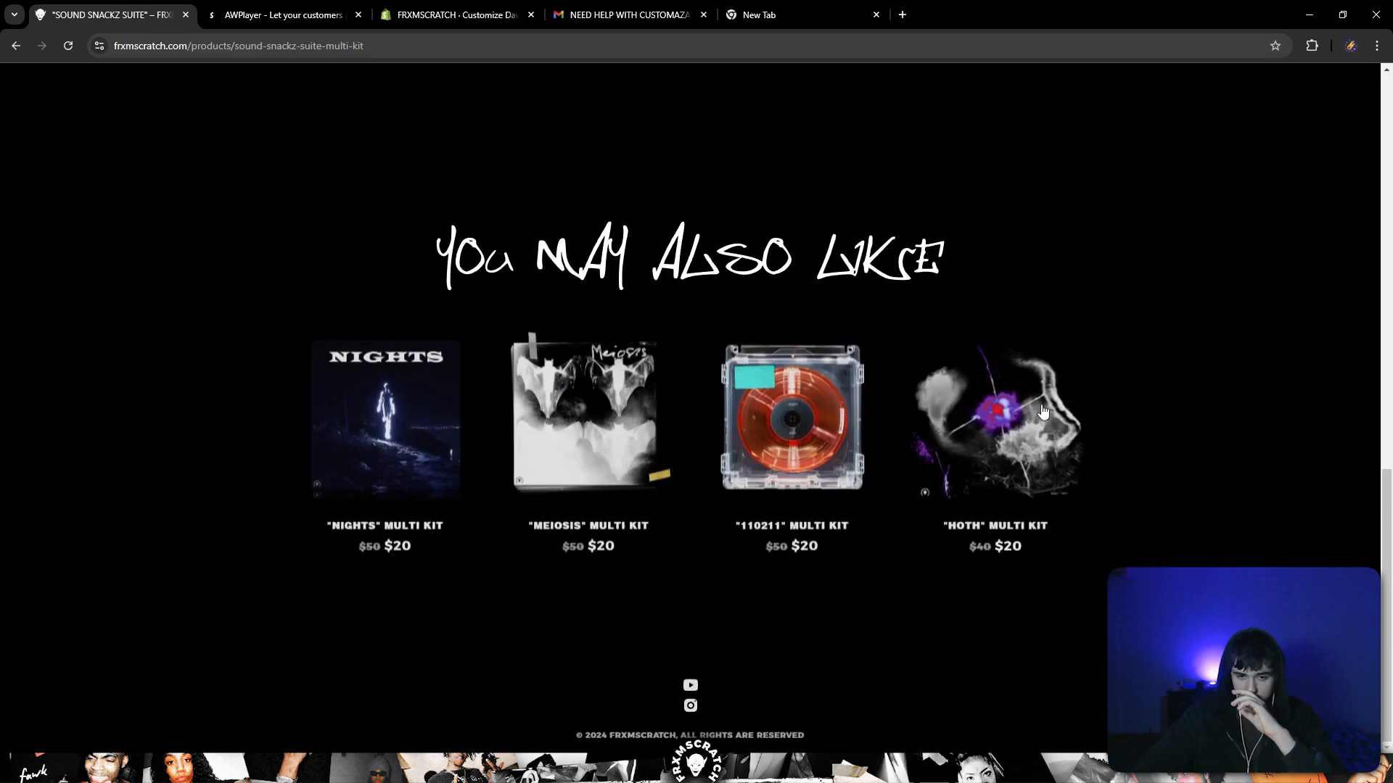
pyautogui.click(454, 14)
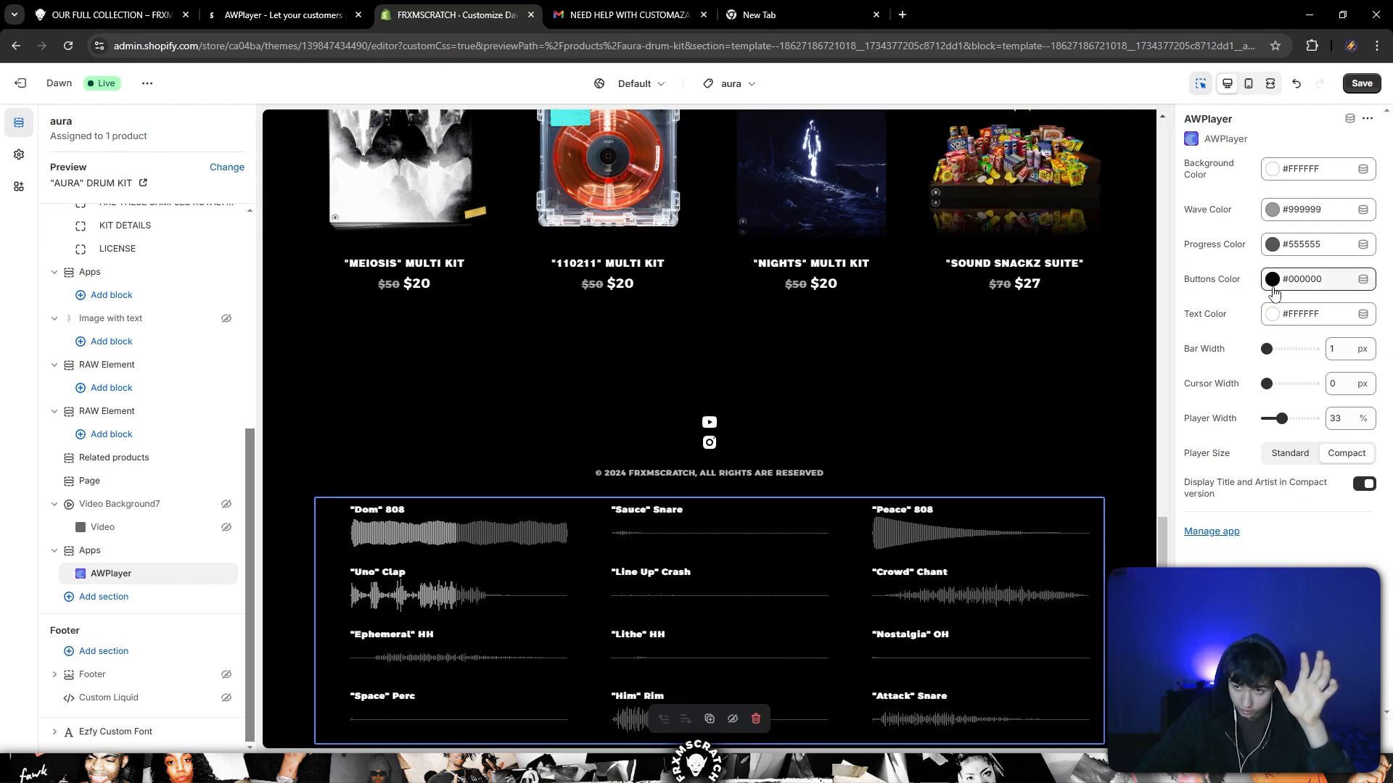
pyautogui.click(1272, 279)
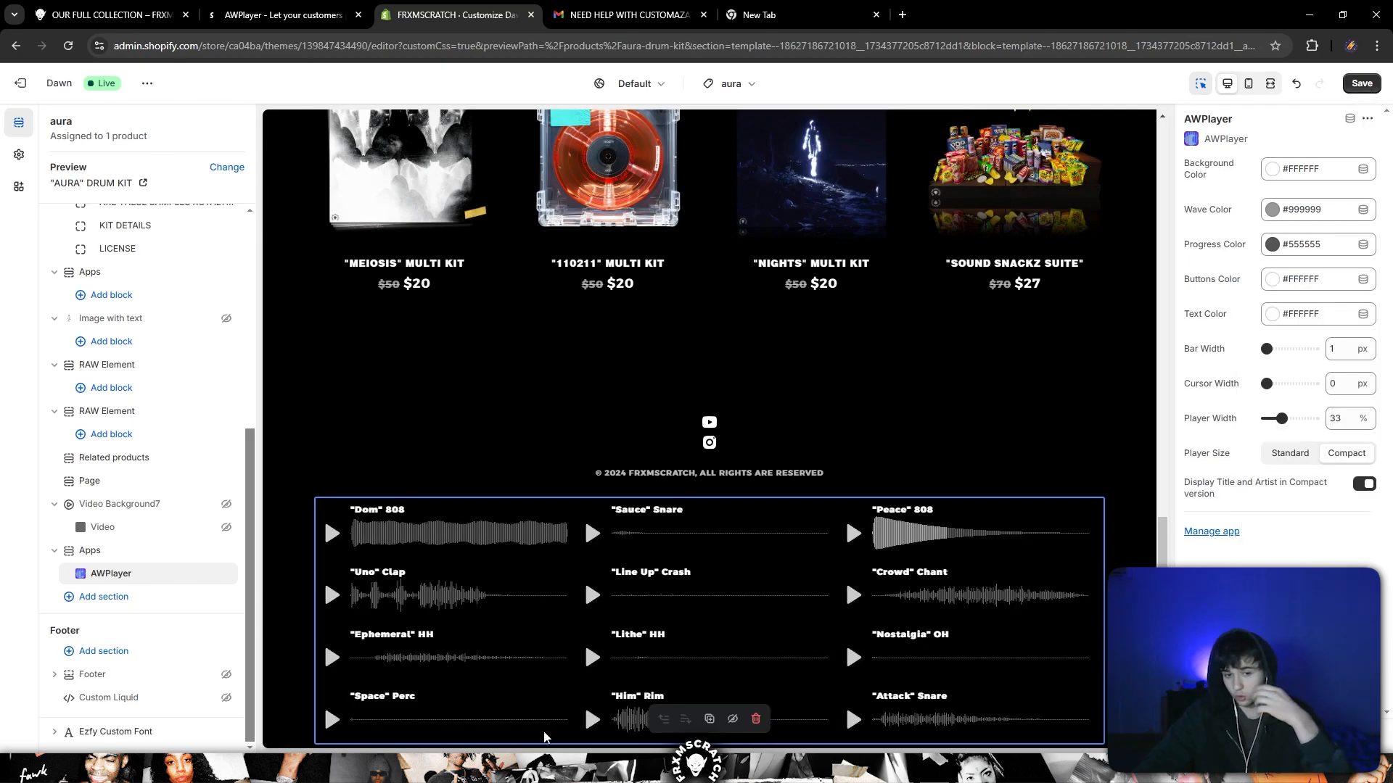
pyautogui.click(89, 551)
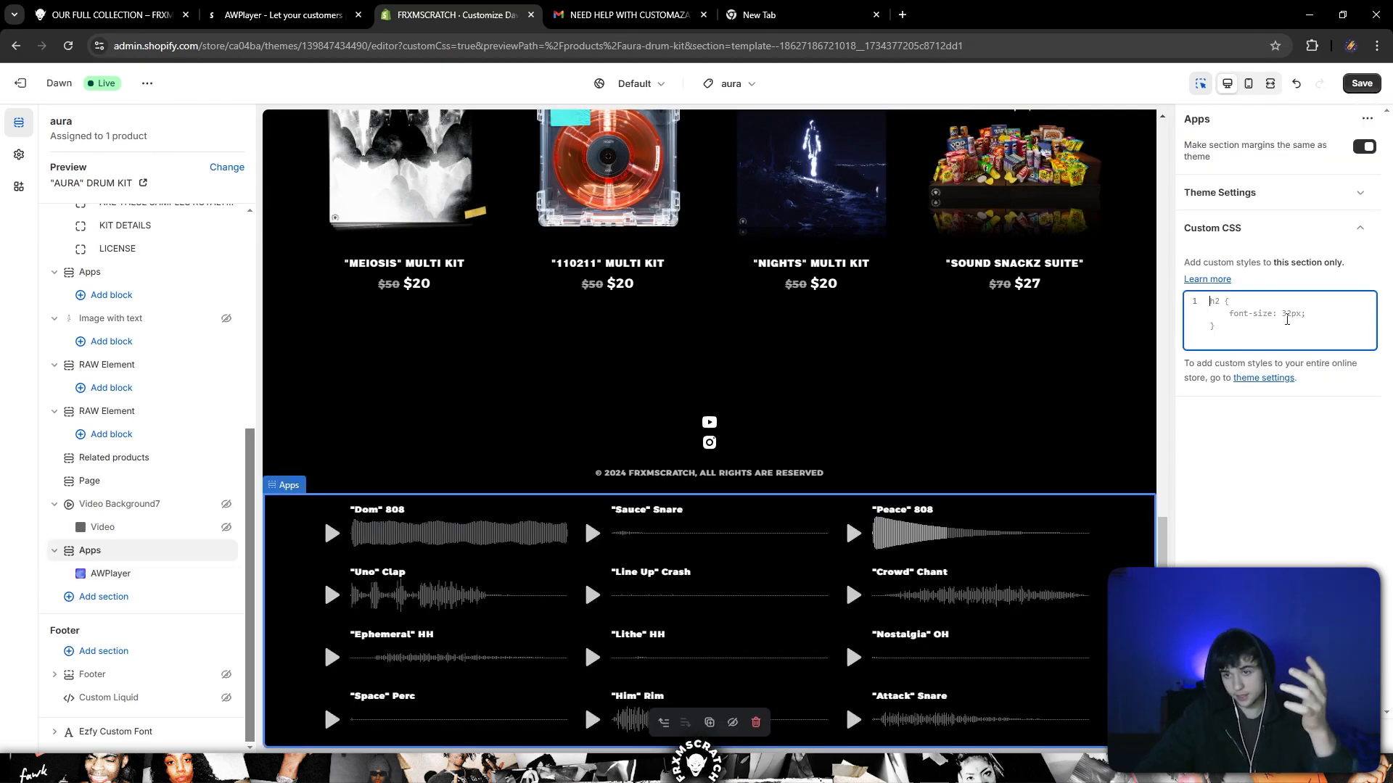
pyautogui.click(109, 15)
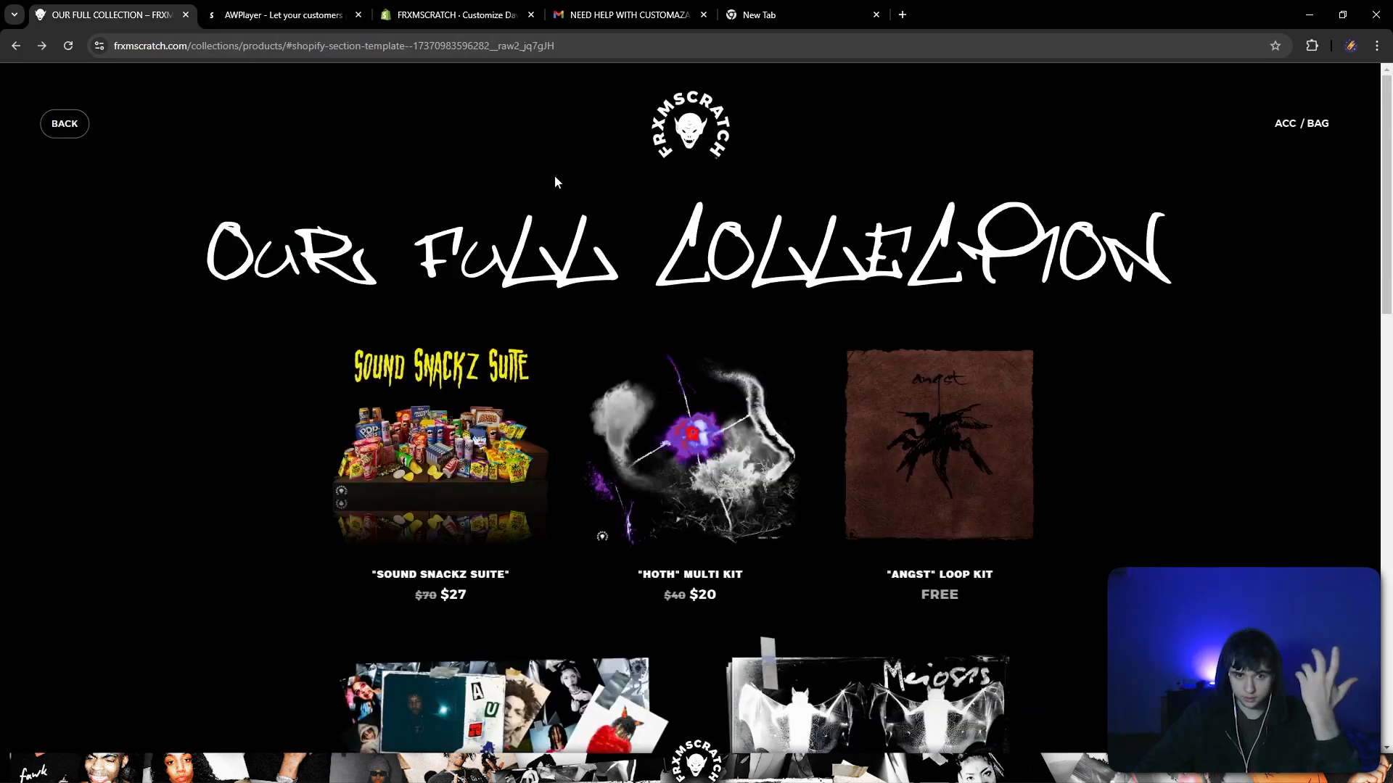
# - Open the AURA drum kit product page and inspect its waveform playlist in DevTools
pyautogui.scroll(-3)
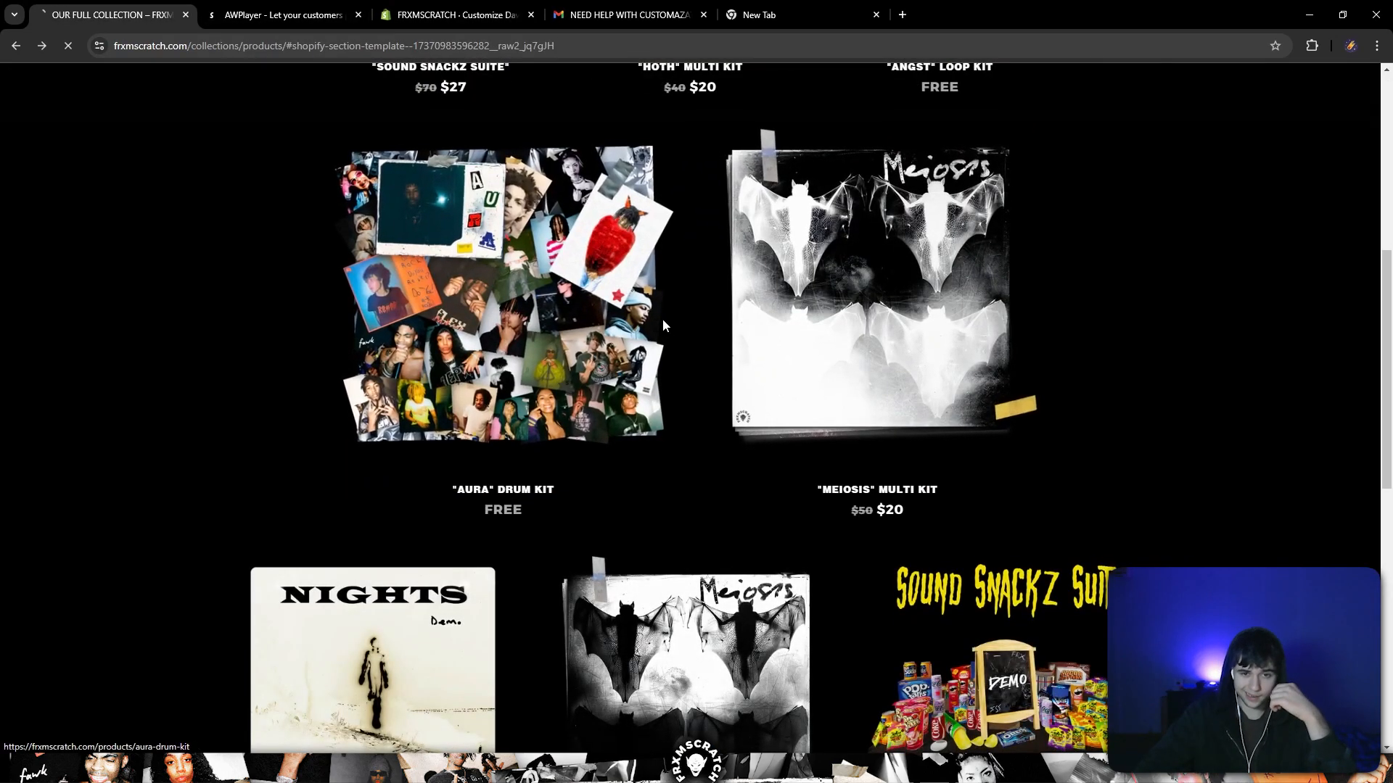
pyautogui.click(463, 15)
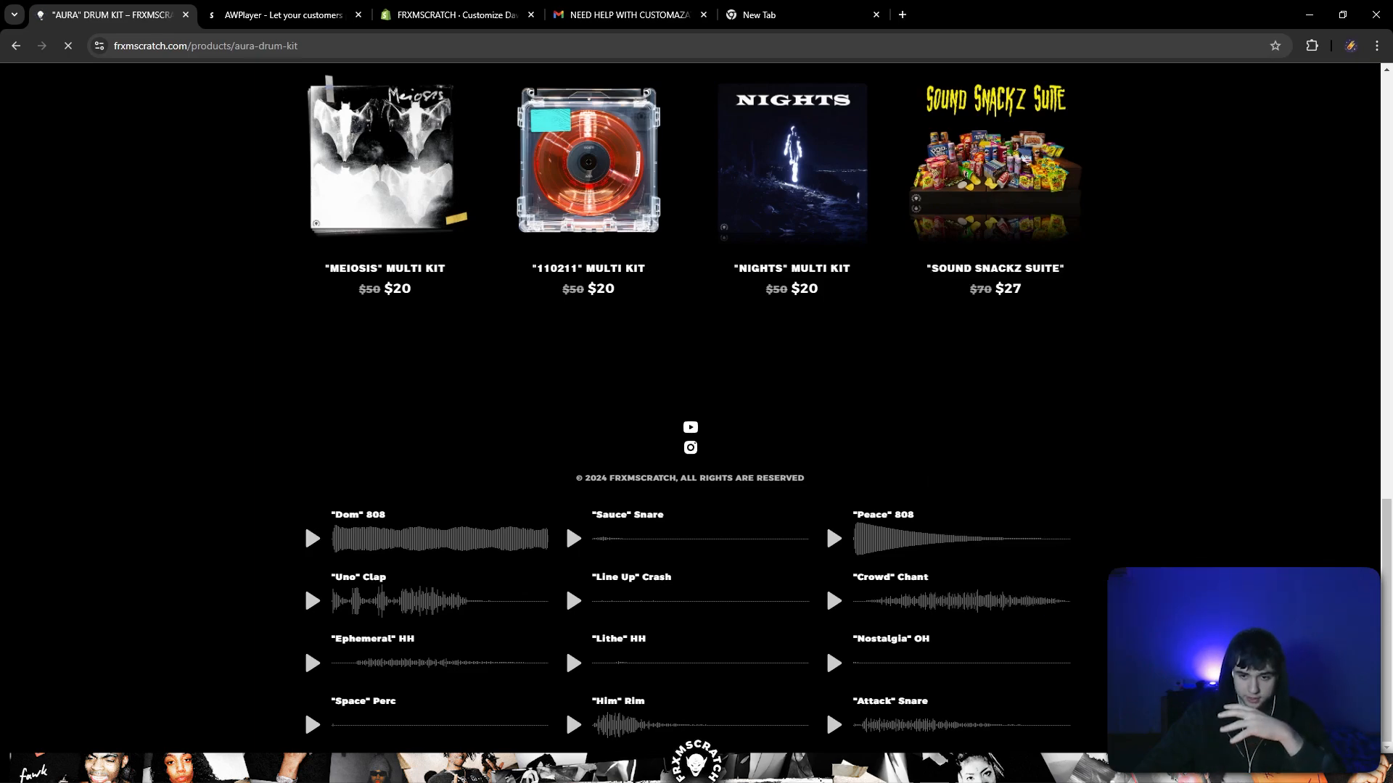
pyautogui.press('F12')
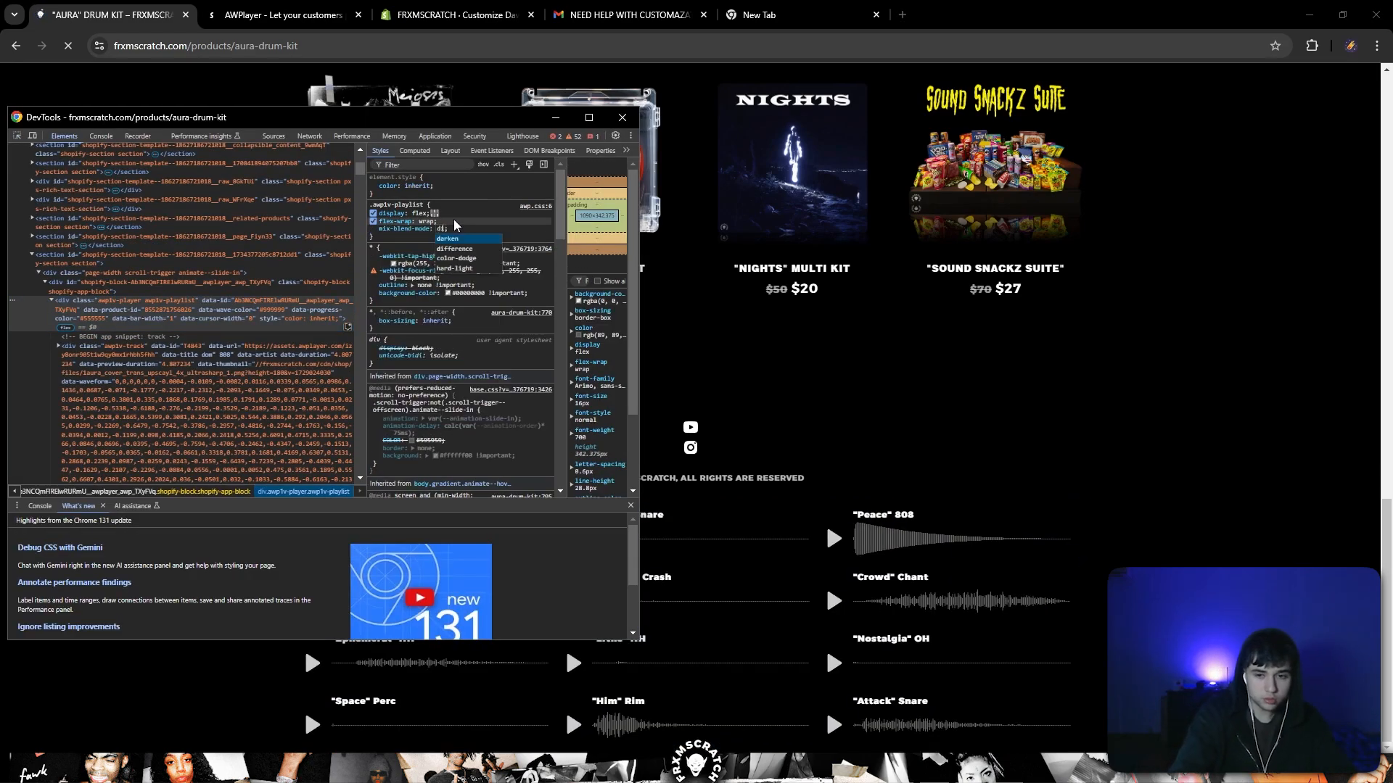
# - Add a mix-blend-mode to the .awp1c-playlist rule in the Styles pane
pyautogui.click(454, 248)
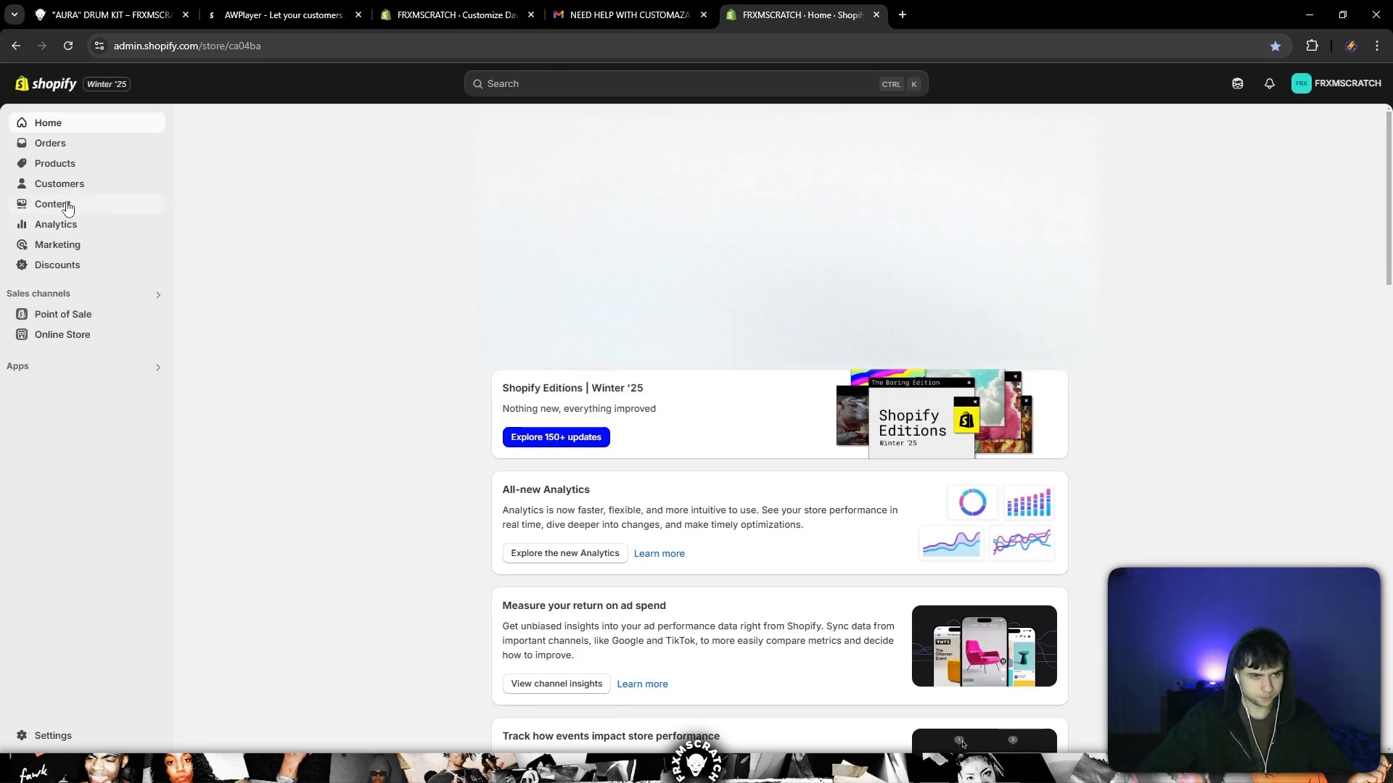
# - Copy the 60_fps_no_effectt_0-00-06-42 image link from Files for the section background
pyautogui.click(53, 204)
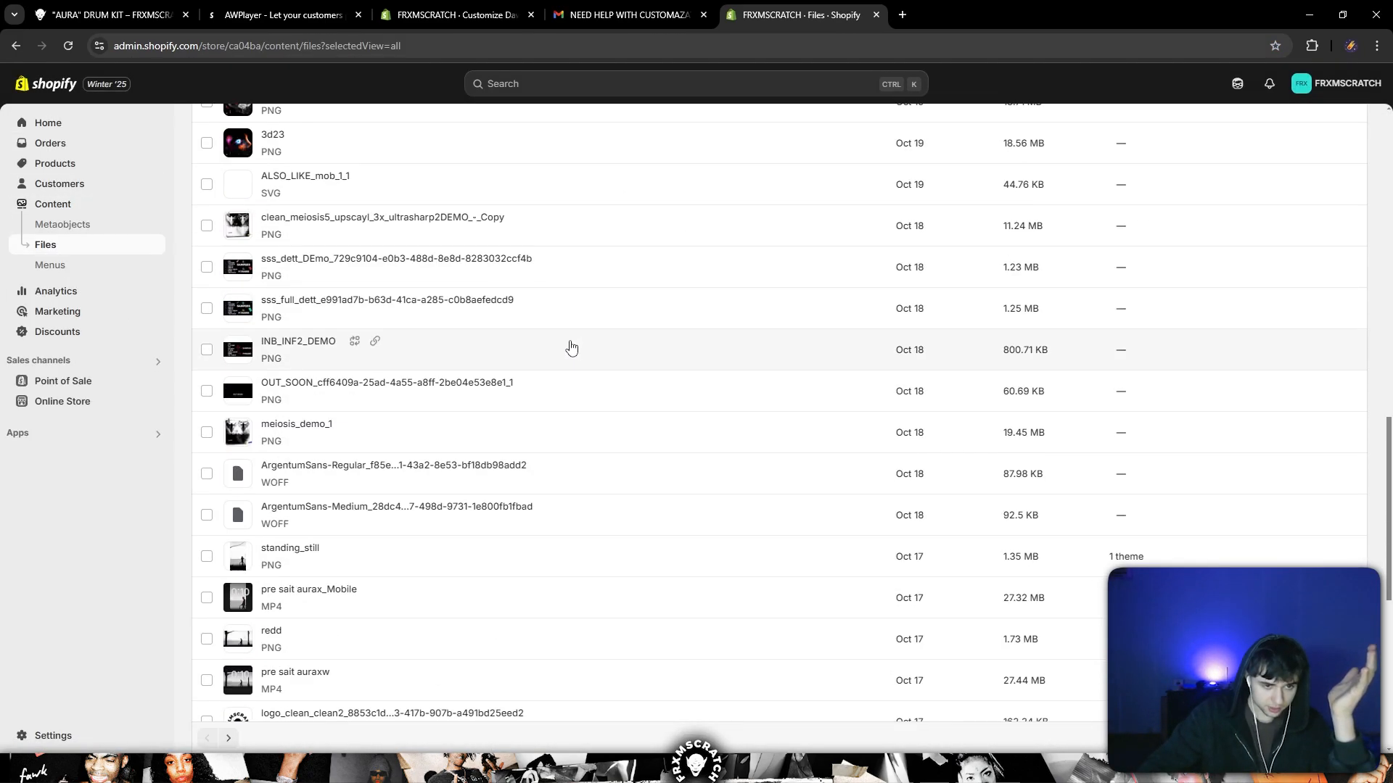
pyautogui.click(228, 737)
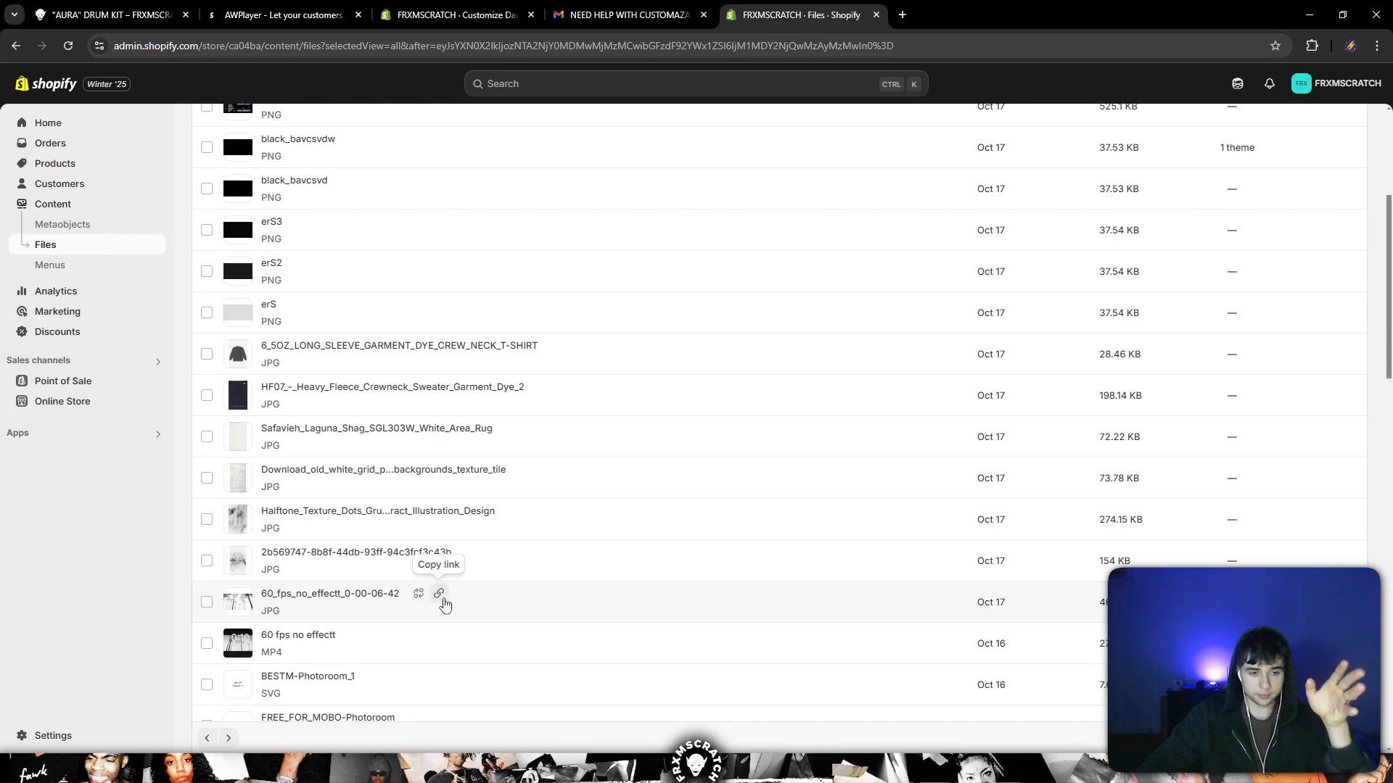
pyautogui.click(109, 15)
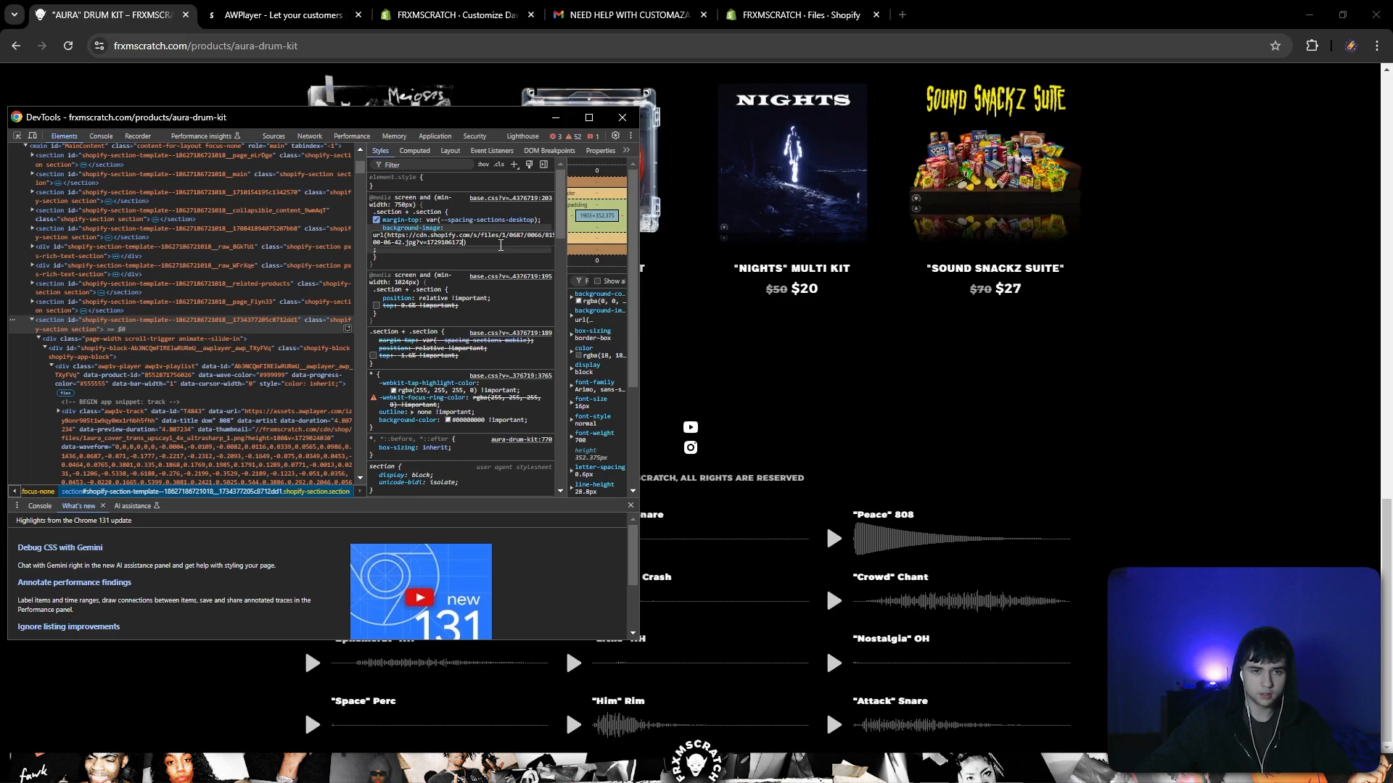
# - Preview the AURA waveform grid over the tree background, then reopen DevTools
pyautogui.click(621, 117)
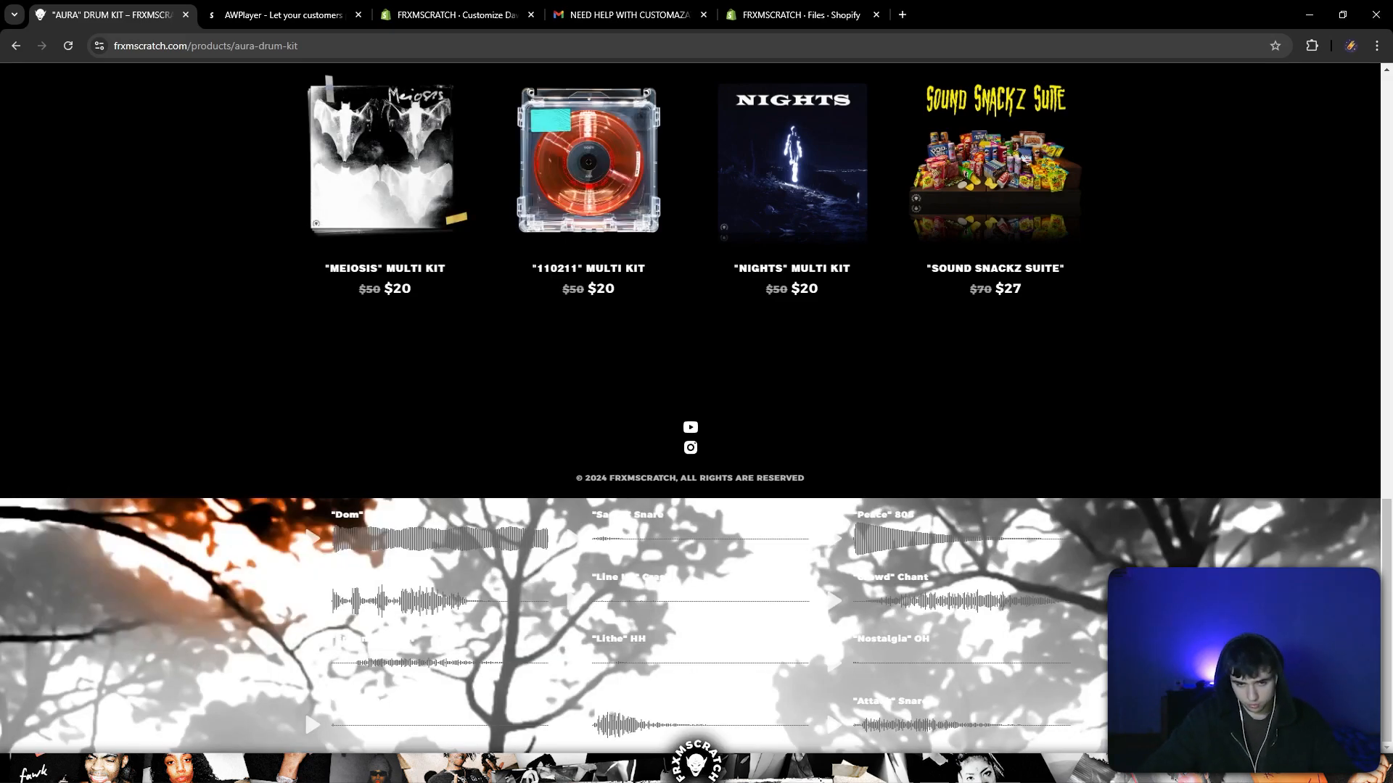
pyautogui.moveTo(360, 534)
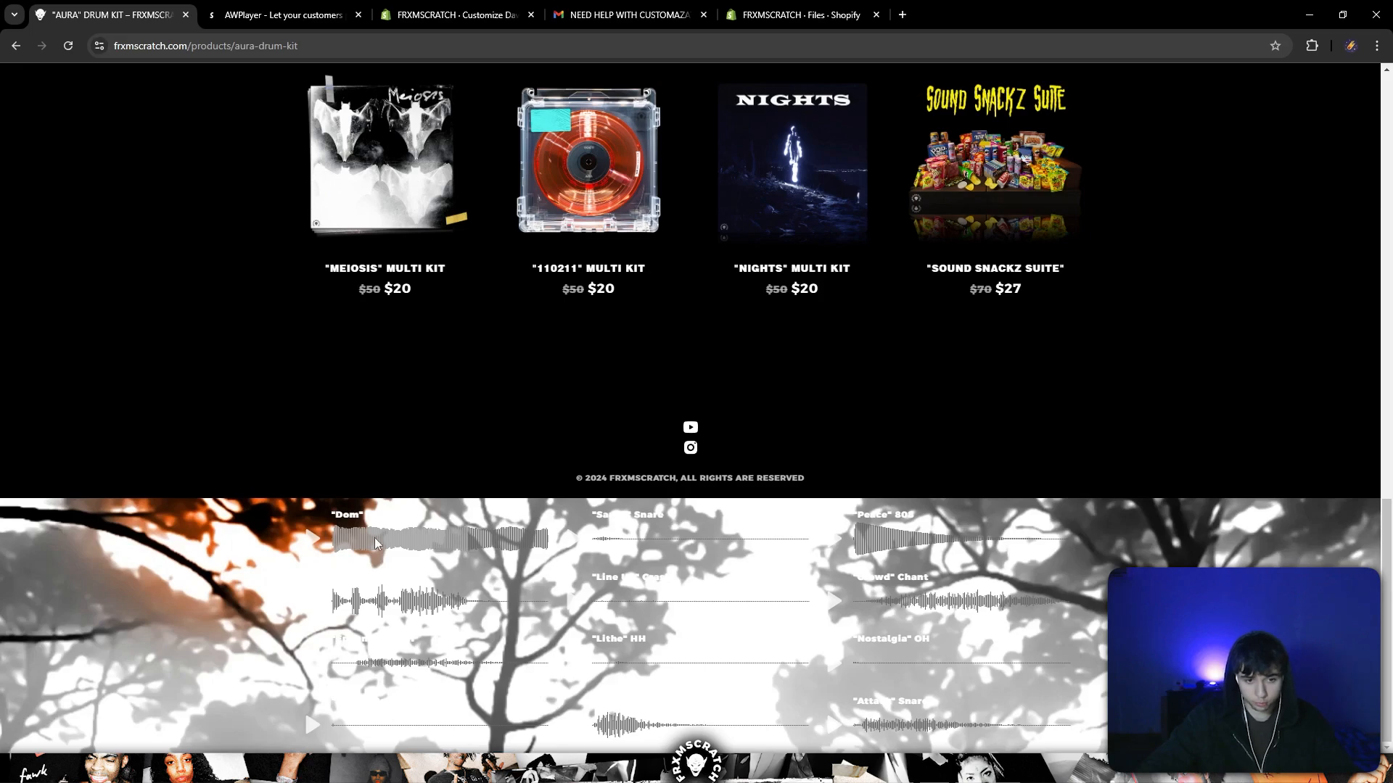
pyautogui.press('F12')
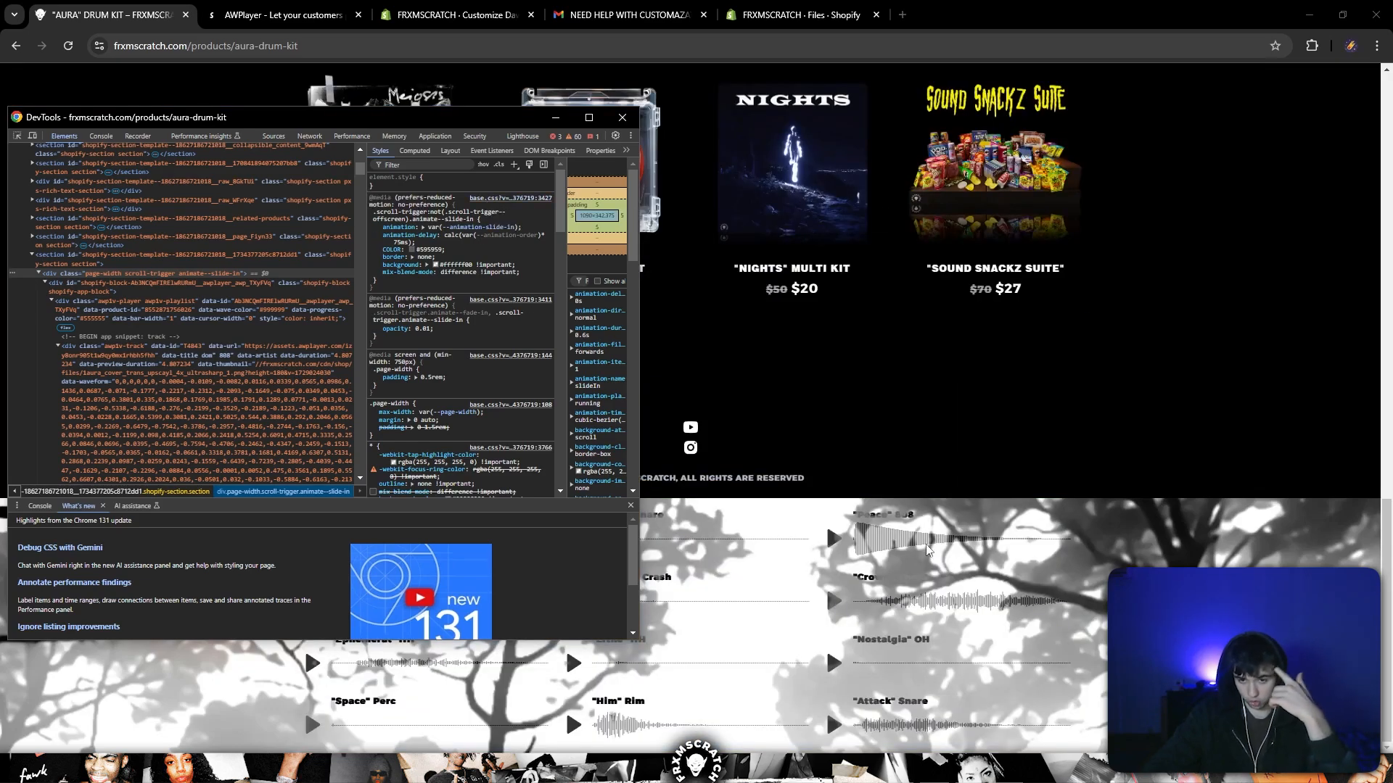
# - Close DevTools, check the white sample titles over the tree photo, then bring up OBS
pyautogui.click(623, 117)
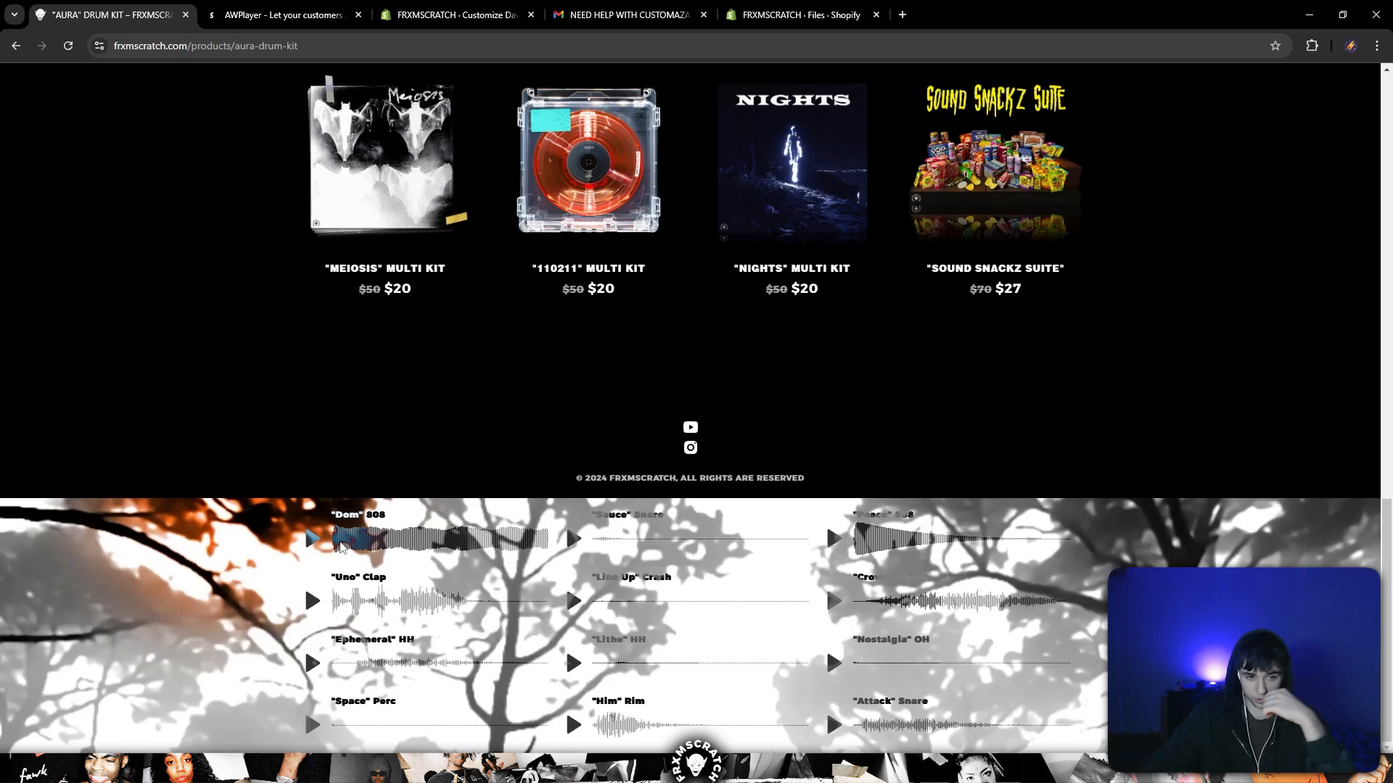
pyautogui.scroll(3)
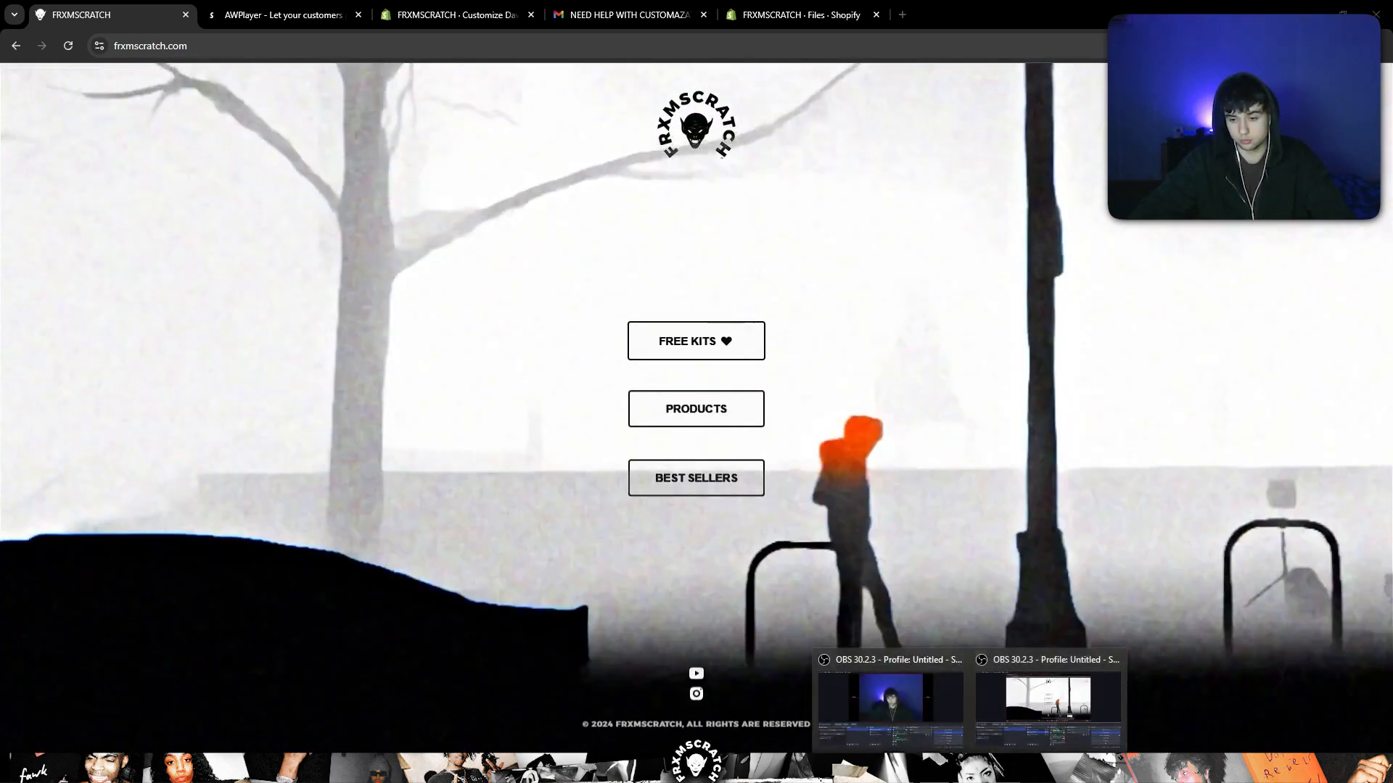
pyautogui.click(892, 702)
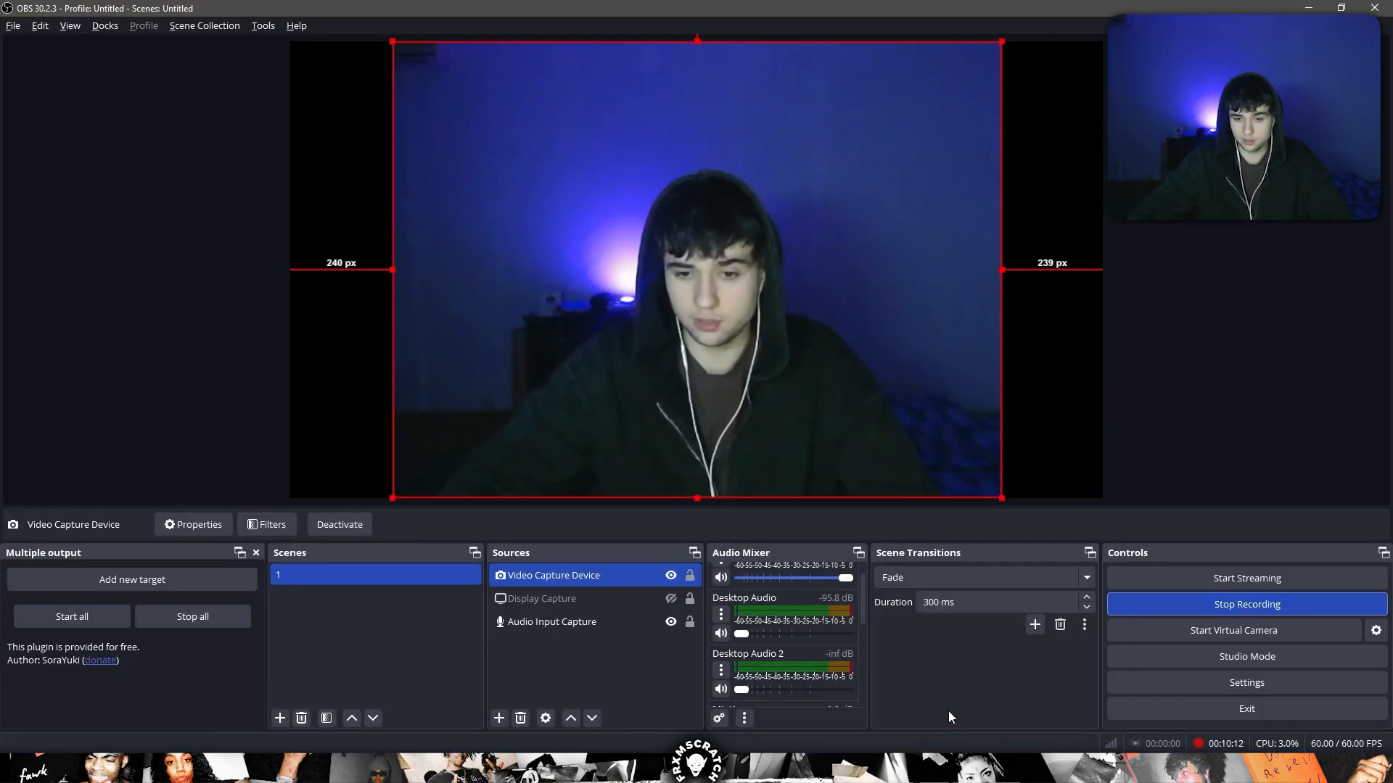